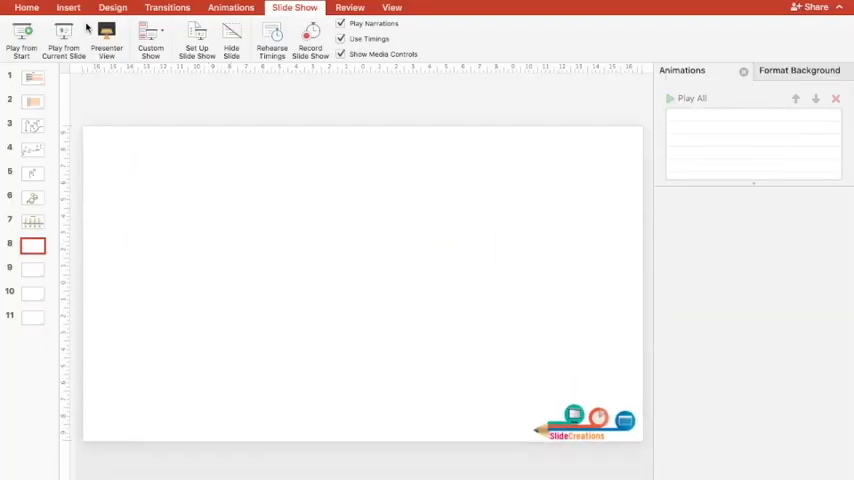
Draw a wide rectangle across the slide's middle and fill it grey as the road
click(68, 8)
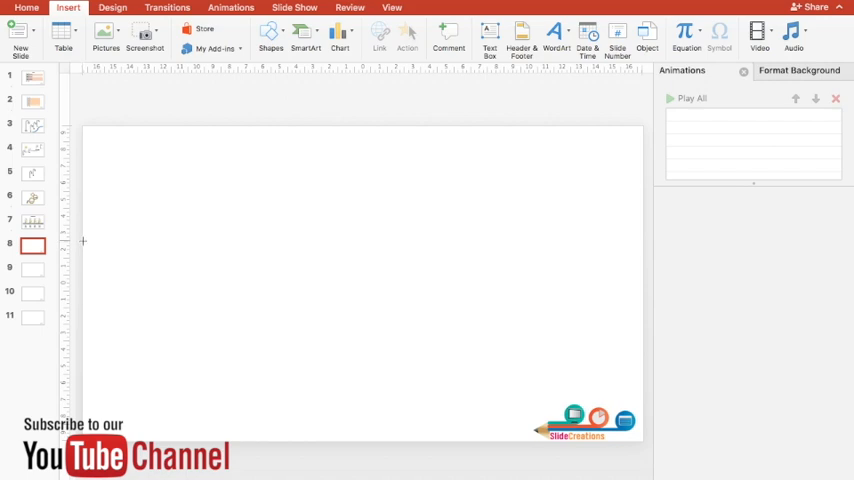
drag(84, 240, 644, 322)
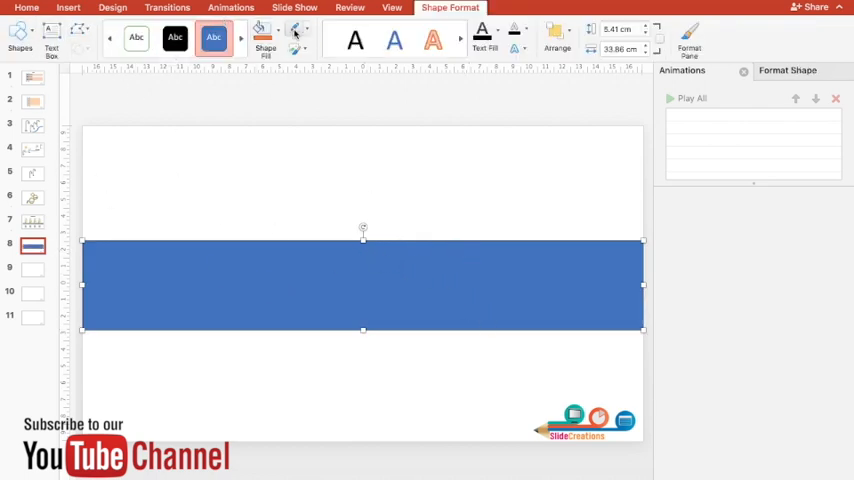
click(264, 24)
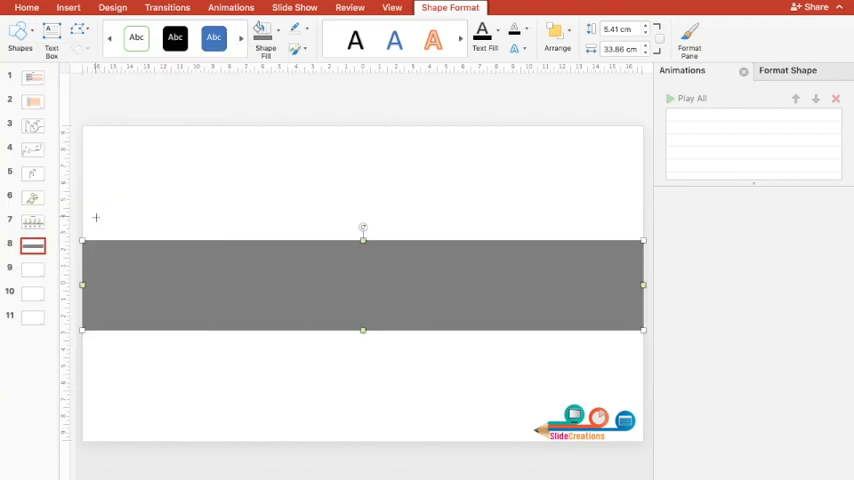
mouse_move(84, 200)
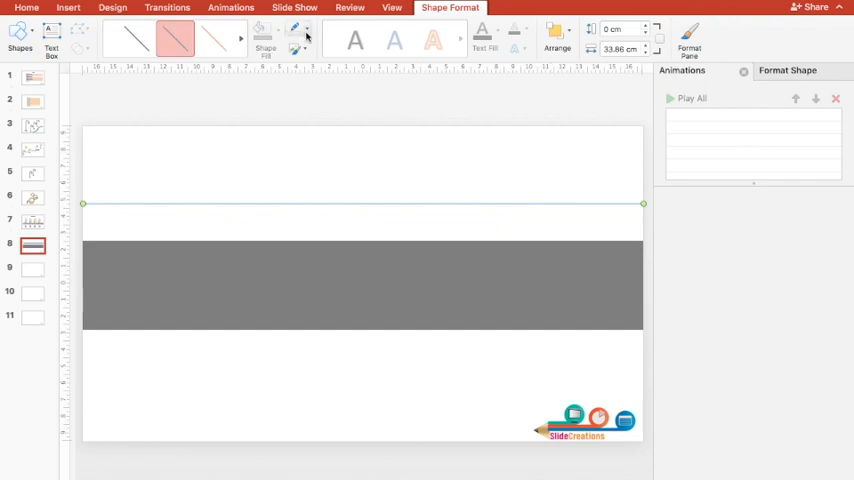
Thicken the new centre line's outline to 2¼ pt
click(300, 40)
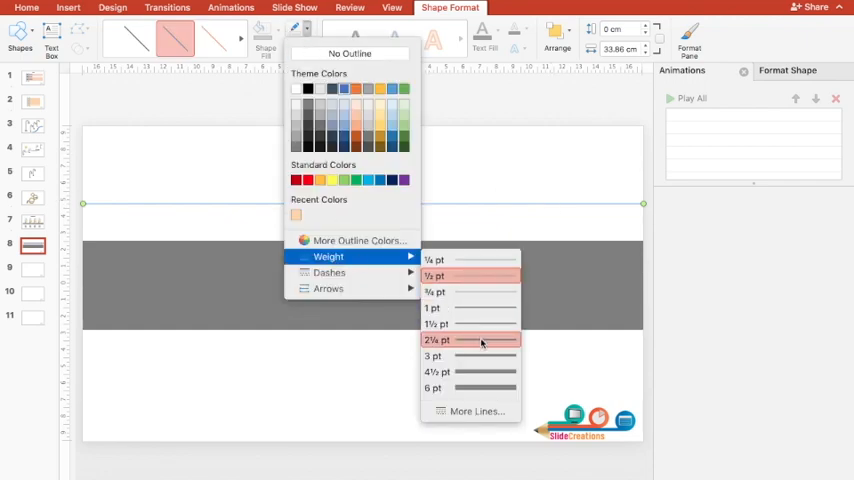
click(468, 340)
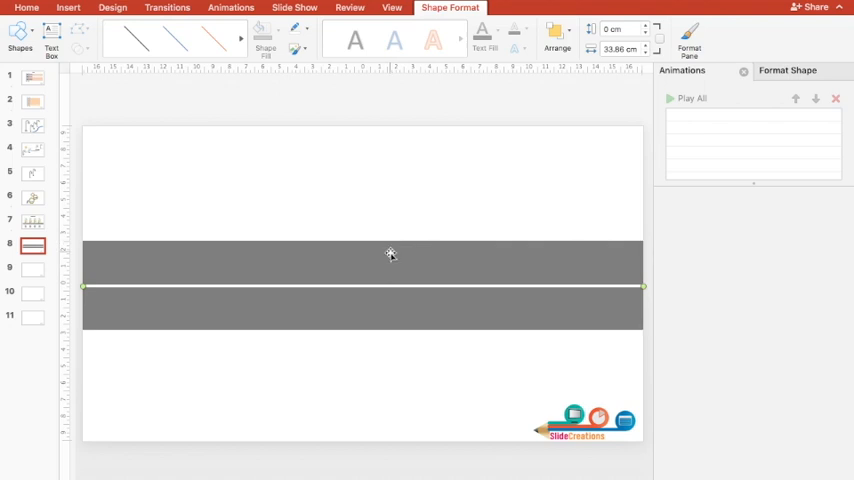
Align the line to the road's horizontal centre and vertical middle
click(388, 258)
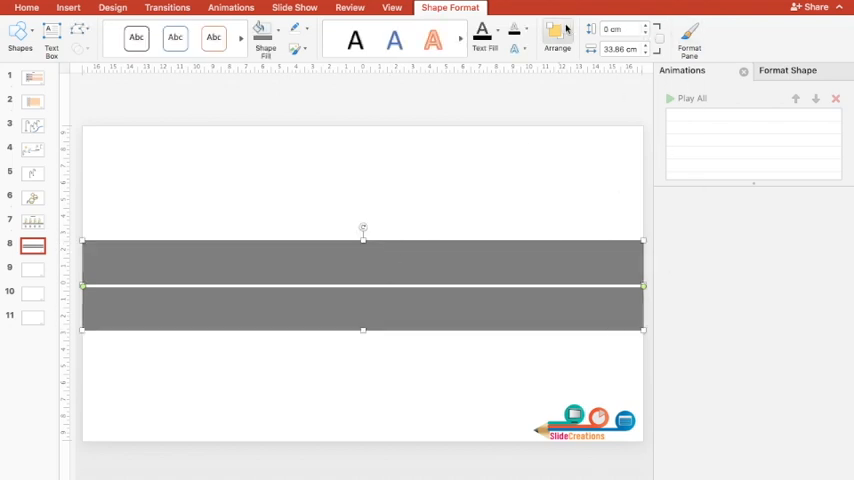
click(556, 36)
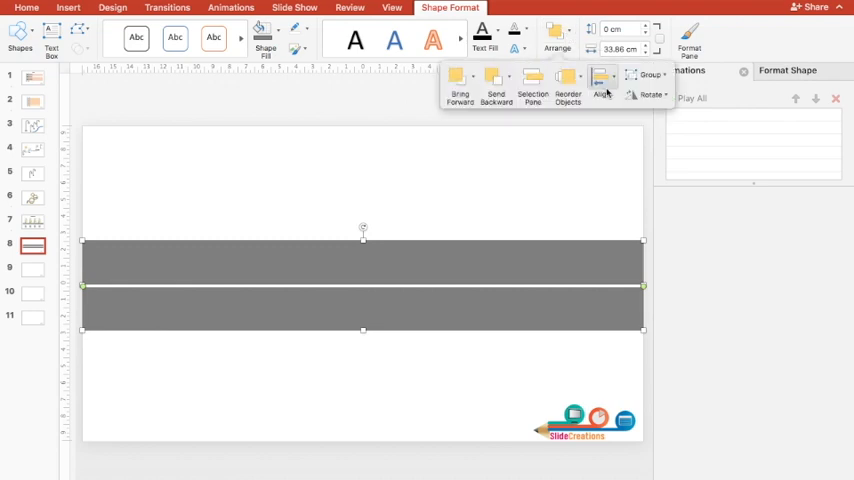
click(602, 76)
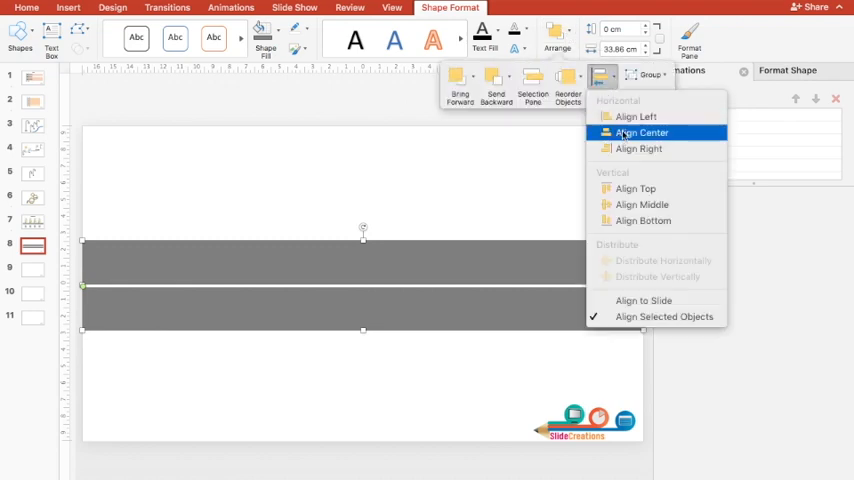
click(640, 132)
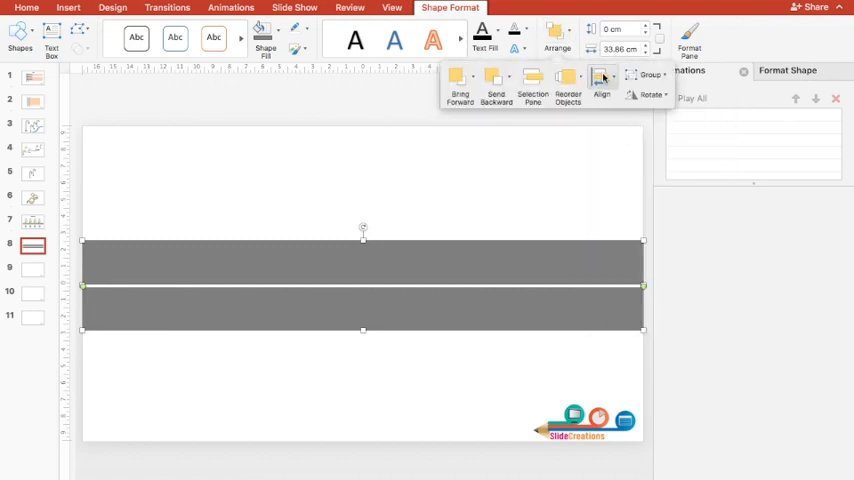
click(600, 78)
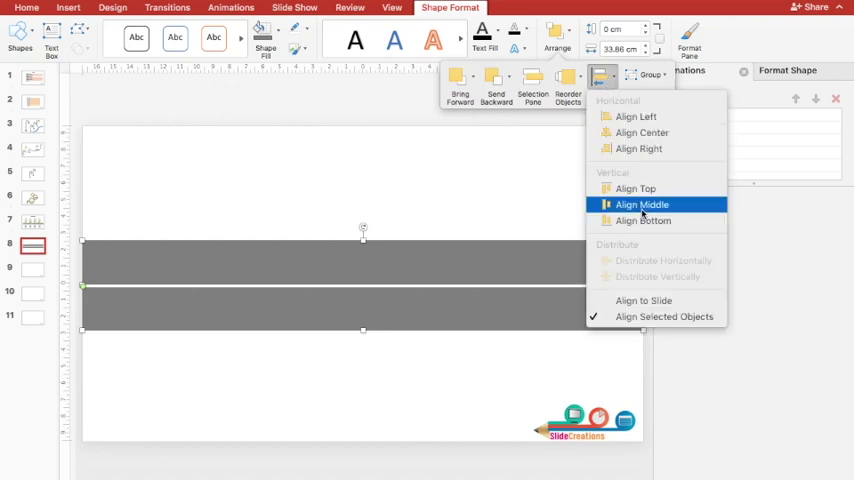
click(640, 204)
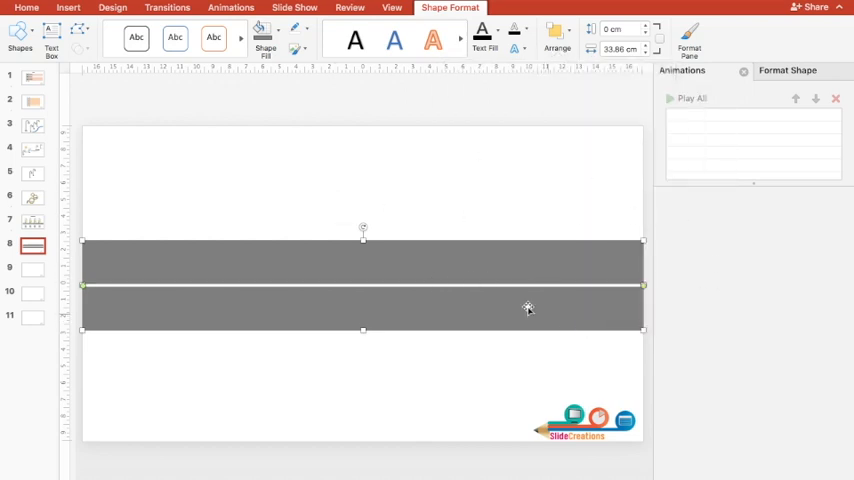
mouse_move(288, 260)
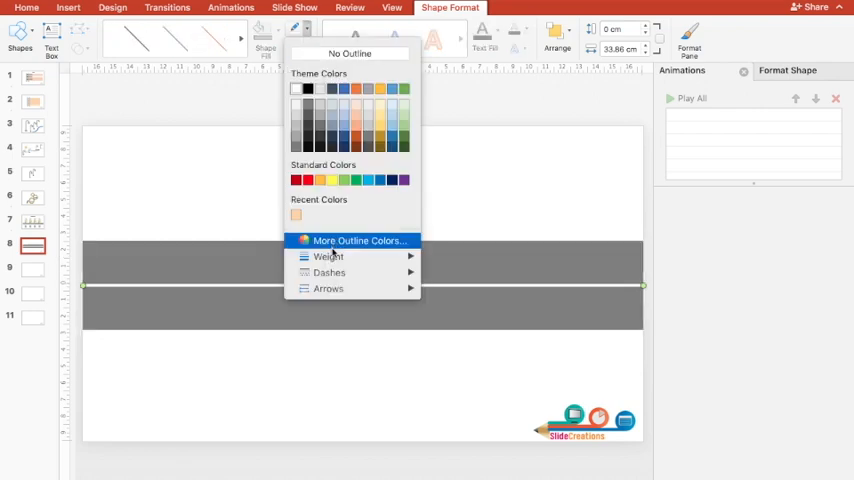
Make the centre line white and dashed
click(328, 272)
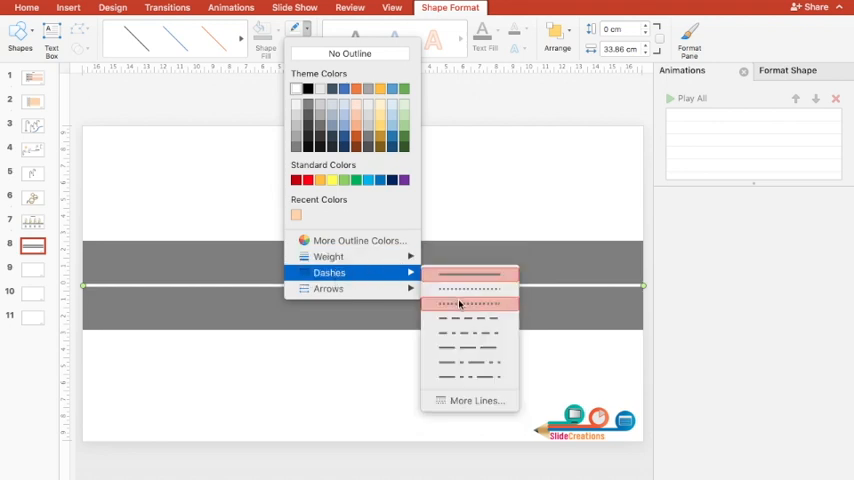
click(470, 304)
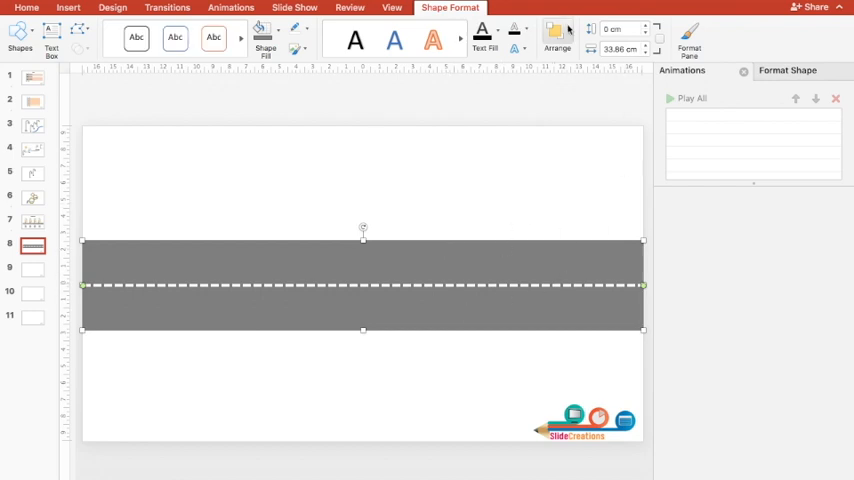
Group the road and its dashed centre line into one object
click(556, 48)
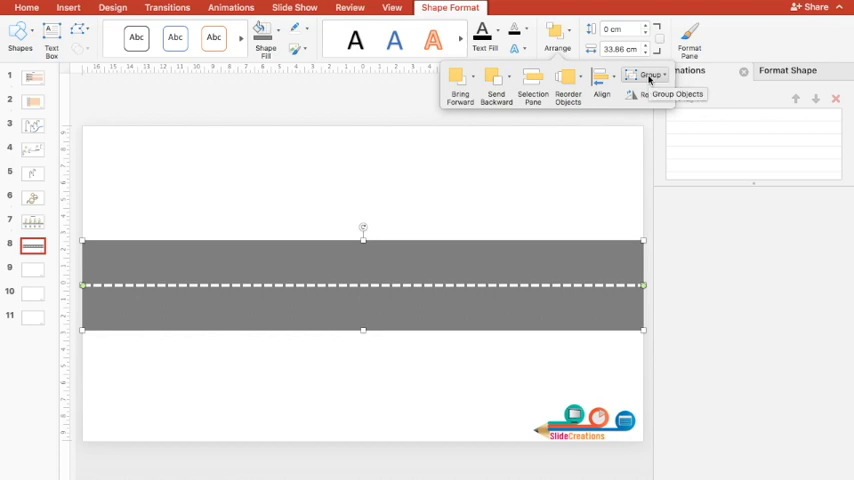
click(642, 76)
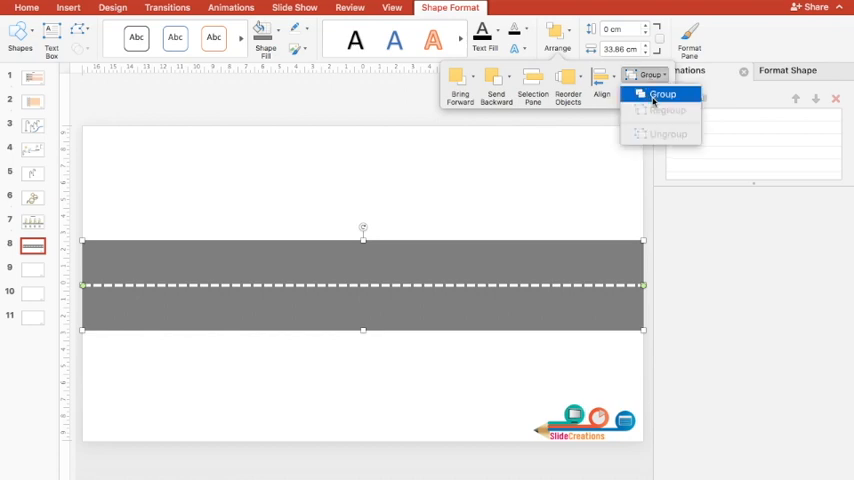
click(664, 92)
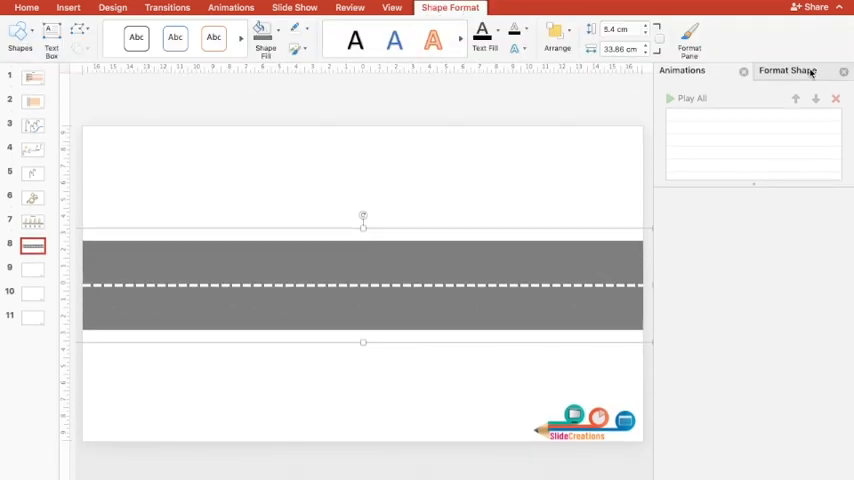
Give the grouped road a Perspective Relaxed 3-D rotation so it recedes
click(790, 72)
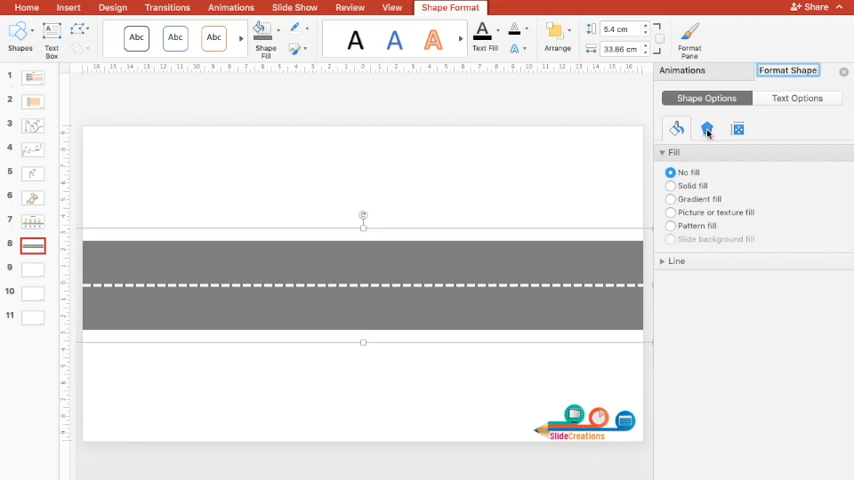
click(708, 128)
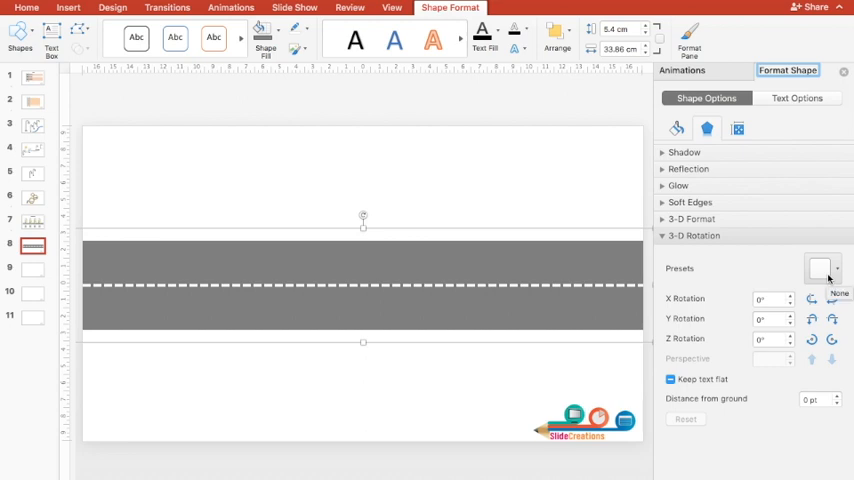
click(820, 268)
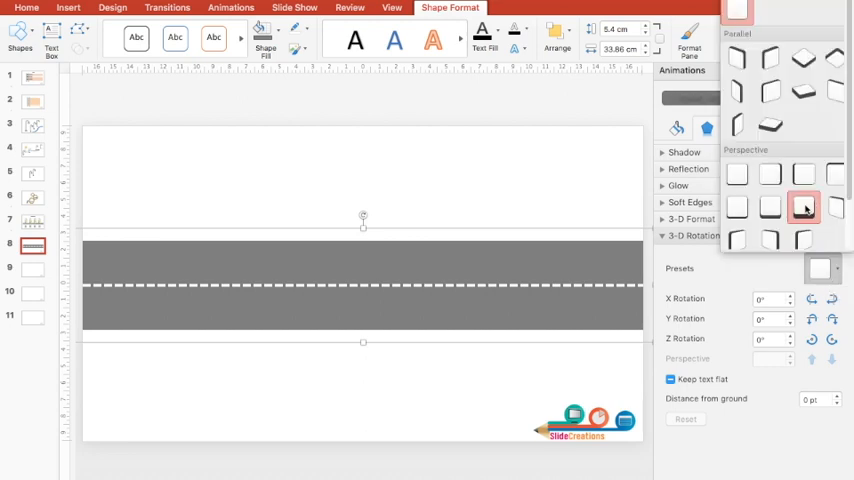
mouse_move(804, 204)
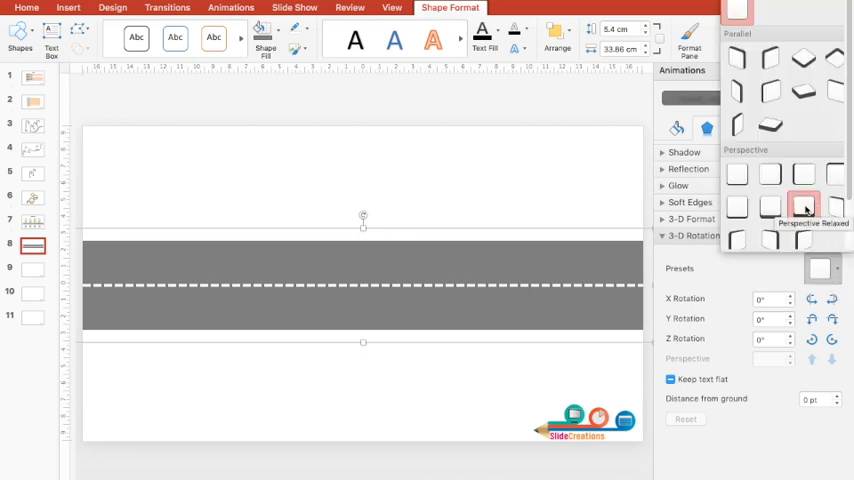
click(804, 196)
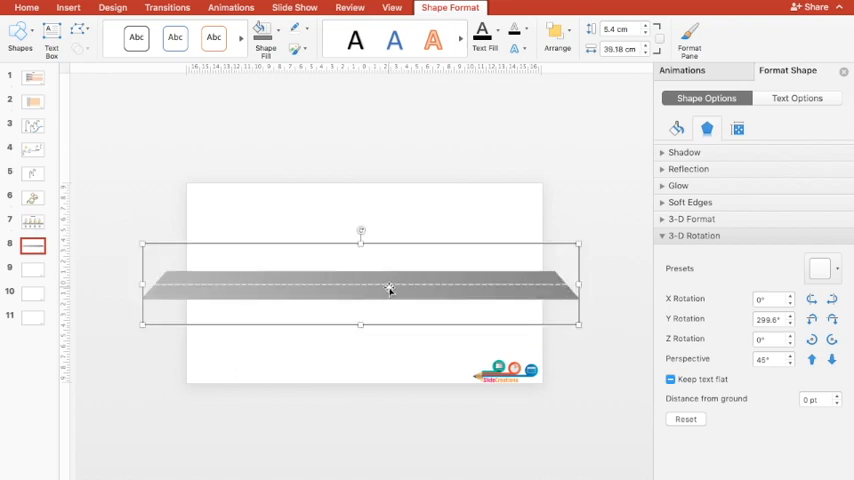
mouse_move(180, 156)
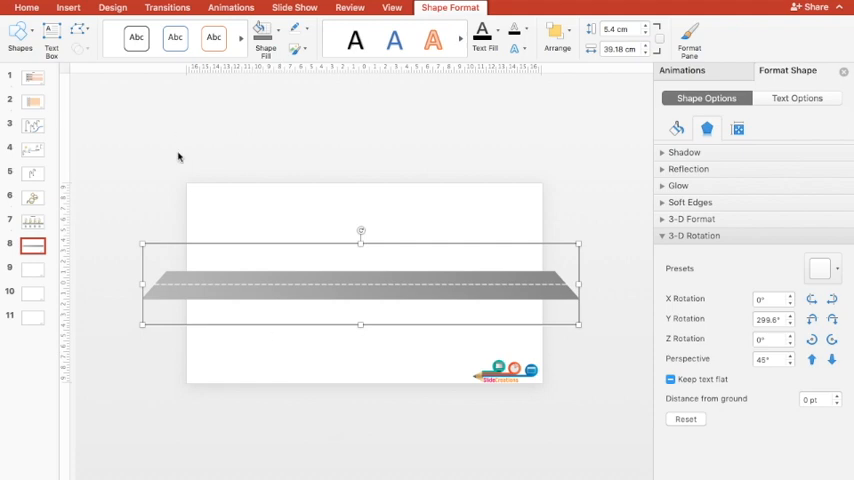
mouse_move(274, 280)
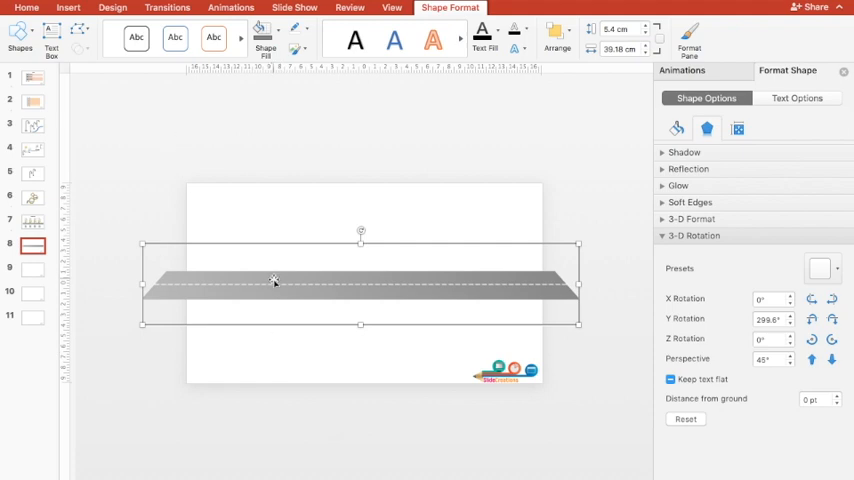
mouse_move(136, 268)
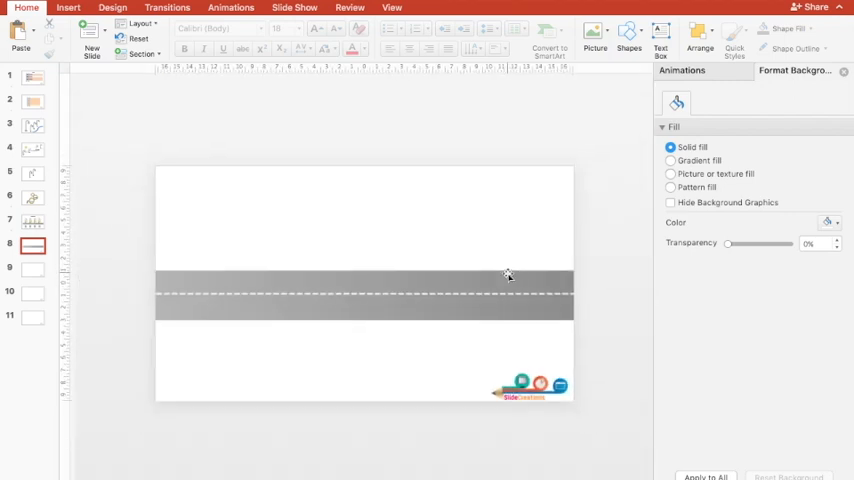
Draw a tall thin rectangle at the road's left as the lamp pole
click(68, 8)
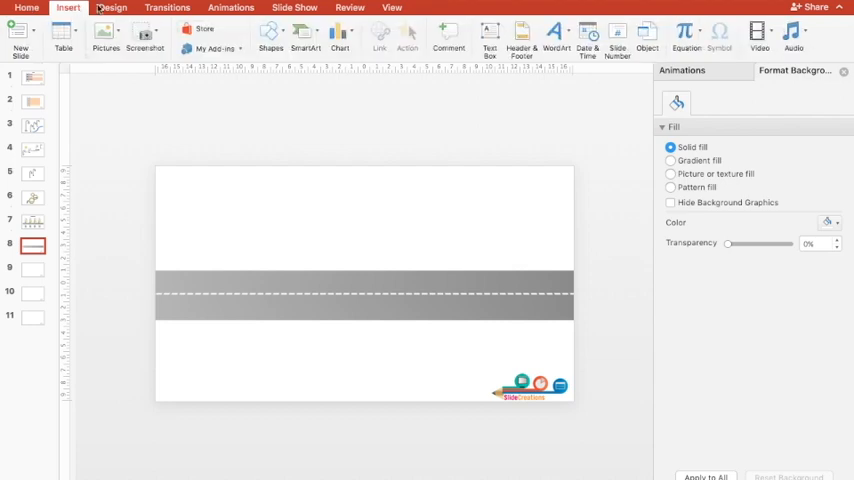
click(268, 38)
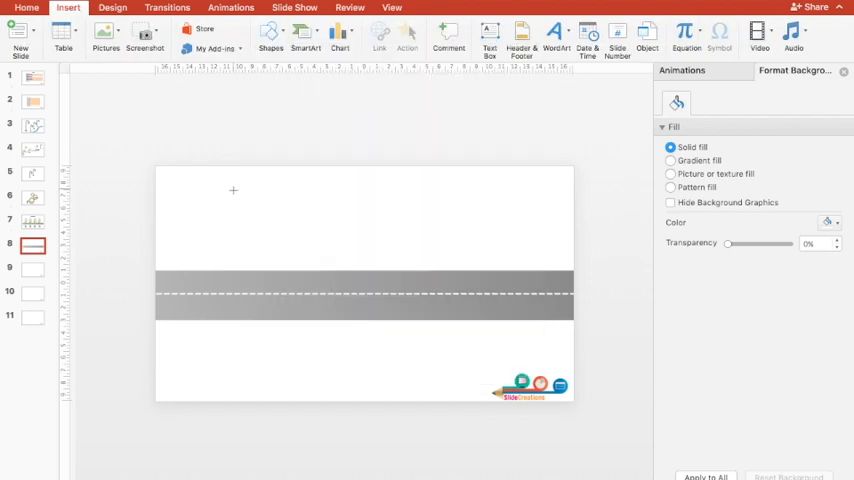
drag(234, 178, 240, 248)
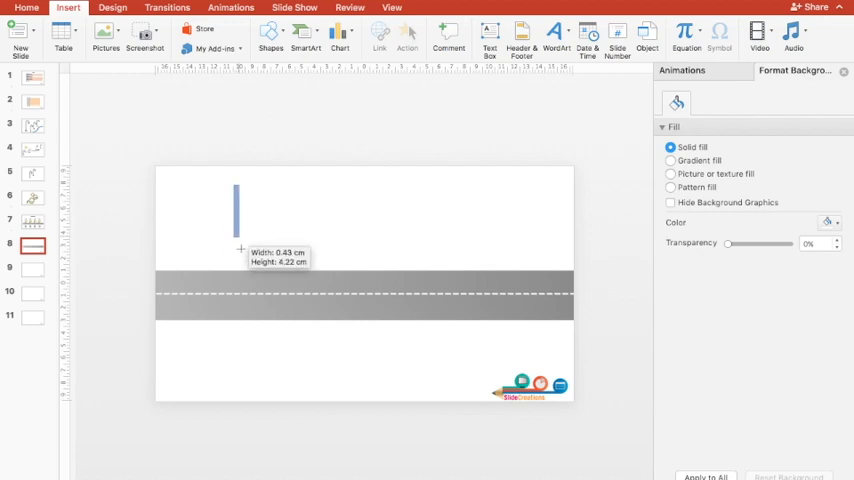
drag(240, 248, 246, 332)
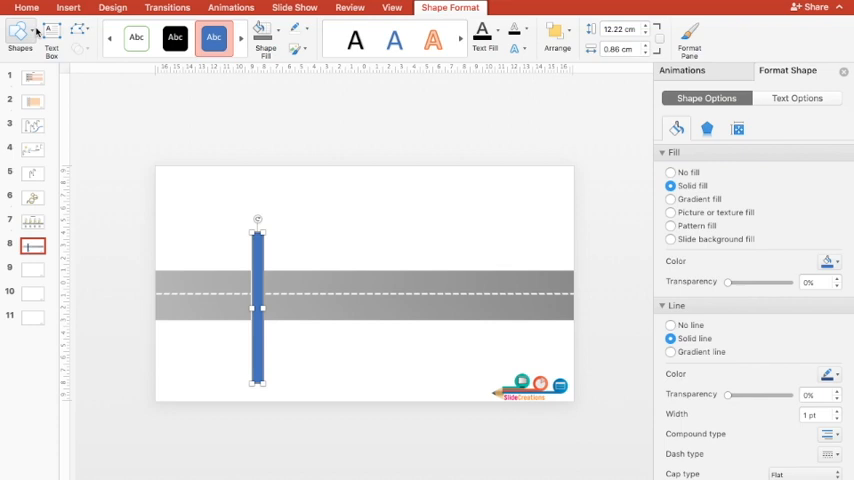
click(22, 40)
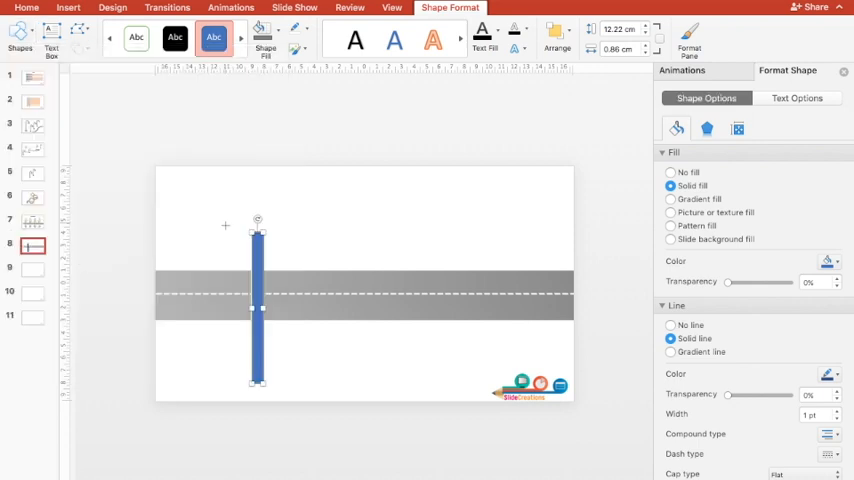
mouse_move(272, 186)
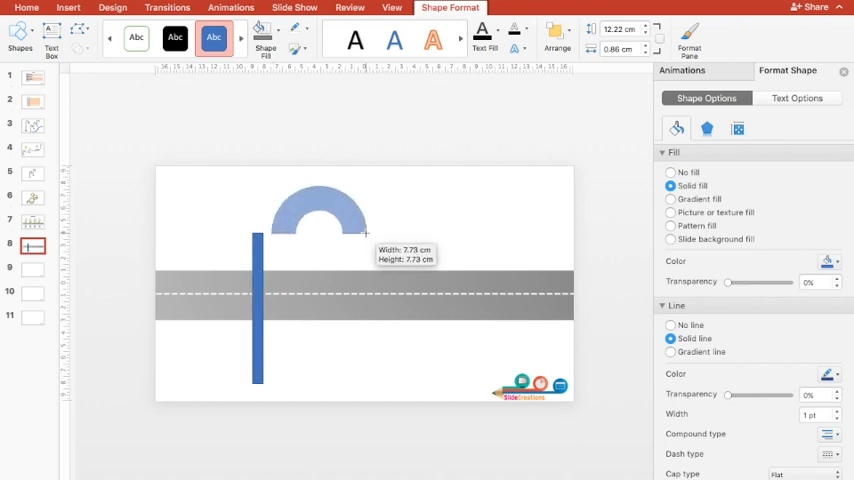
Add a block arc hook, thinned and shrunk to sit flush on the pole top
drag(364, 236, 436, 204)
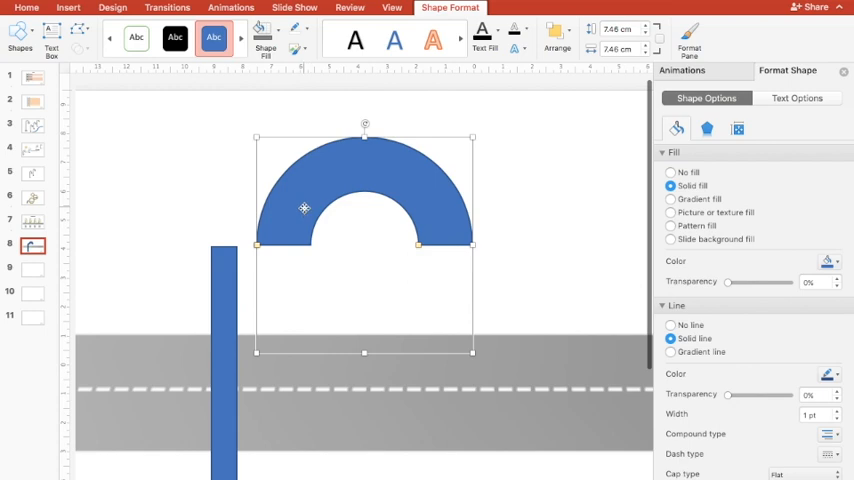
drag(304, 208, 264, 208)
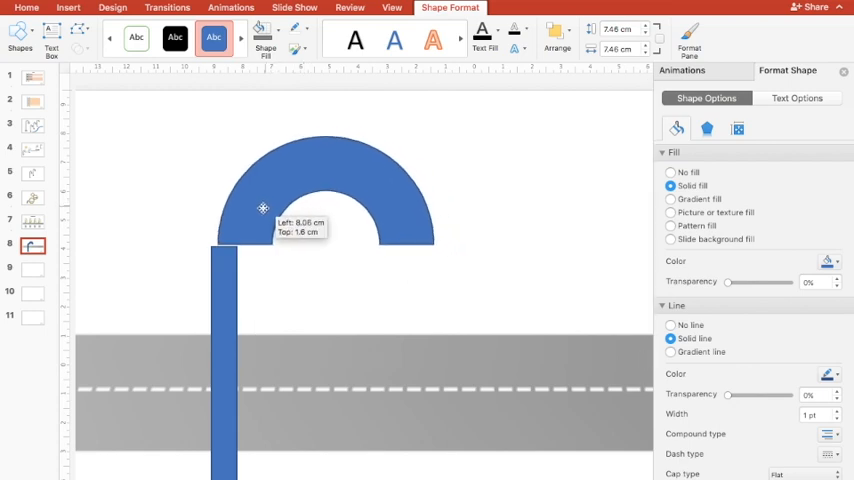
drag(264, 208, 258, 212)
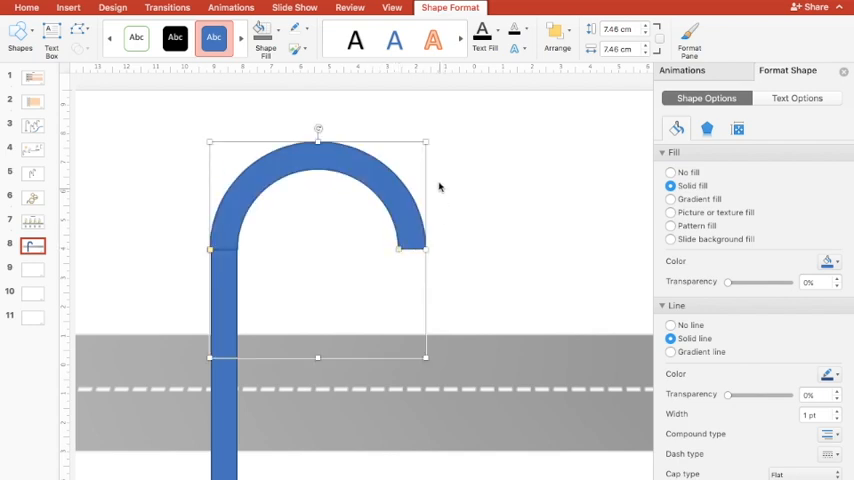
drag(424, 144, 390, 188)
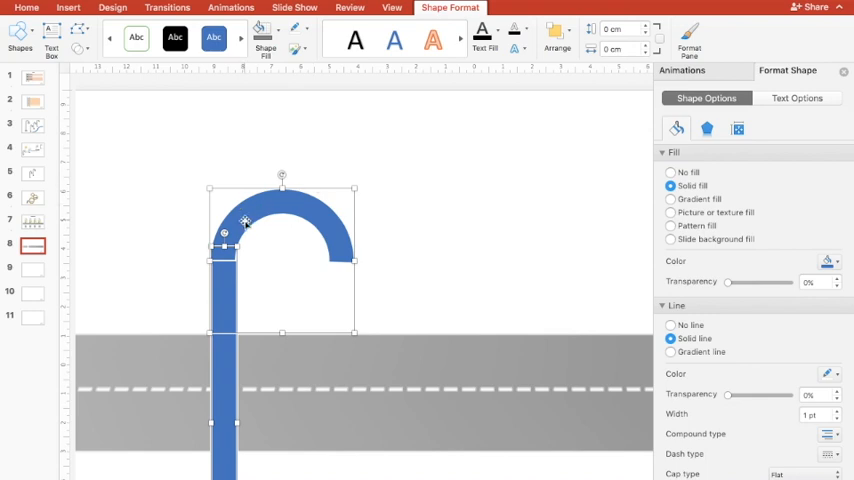
drag(244, 222, 242, 216)
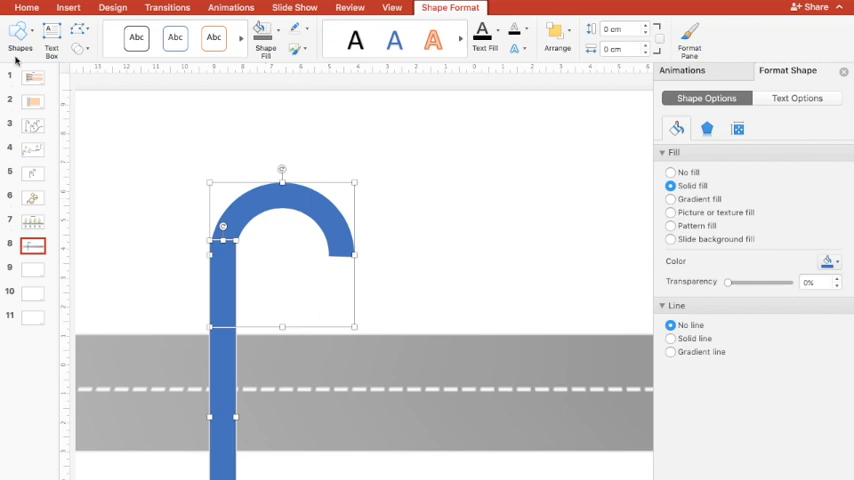
mouse_move(88, 52)
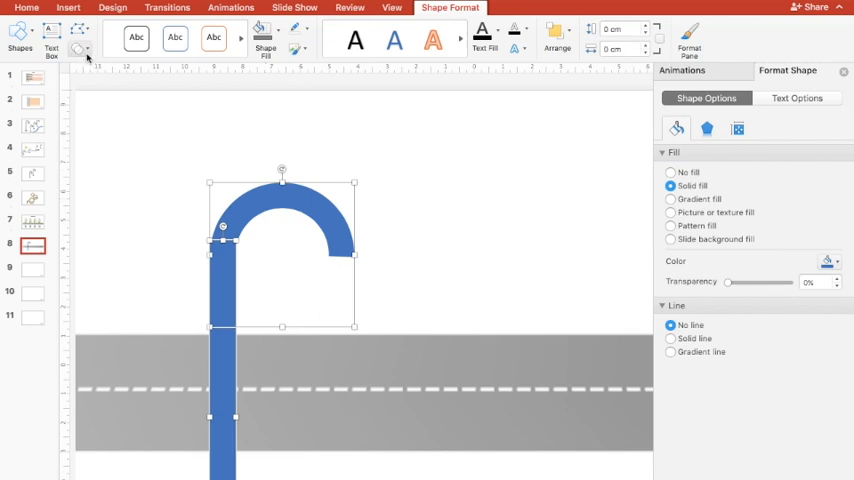
Union the pole and arc into a single lamp-post shape
click(88, 52)
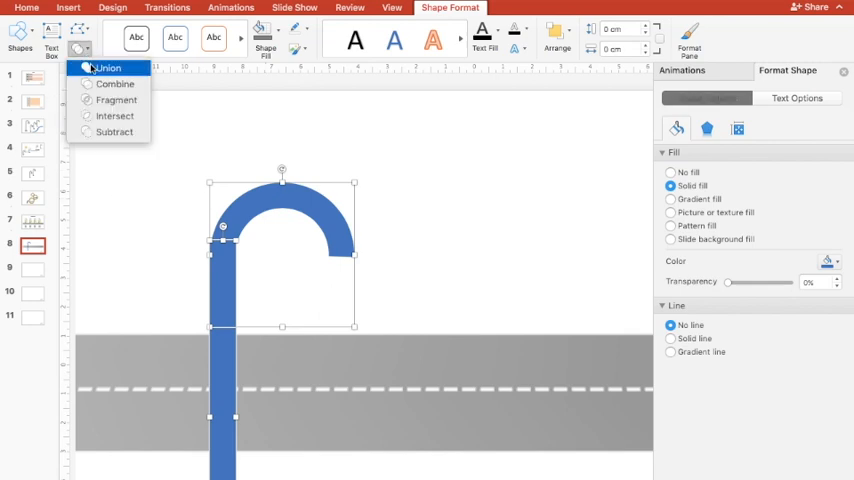
click(104, 68)
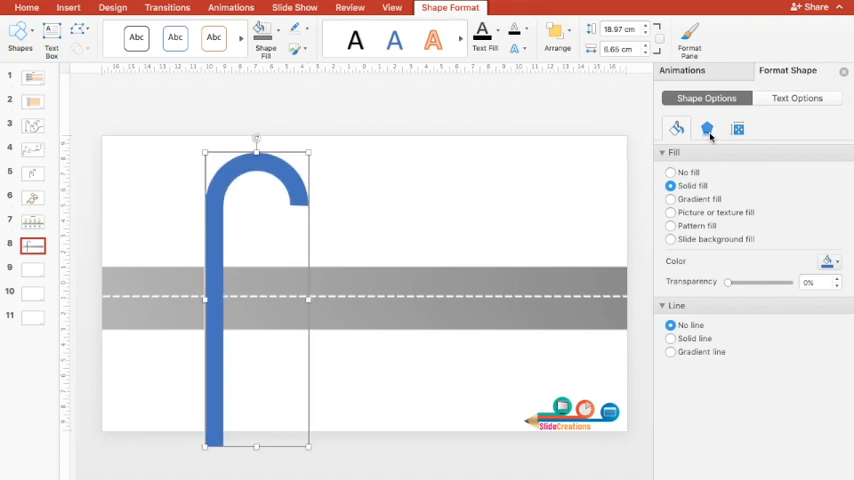
Give the lamp post a rounded top bevel with 60 pt width
click(706, 128)
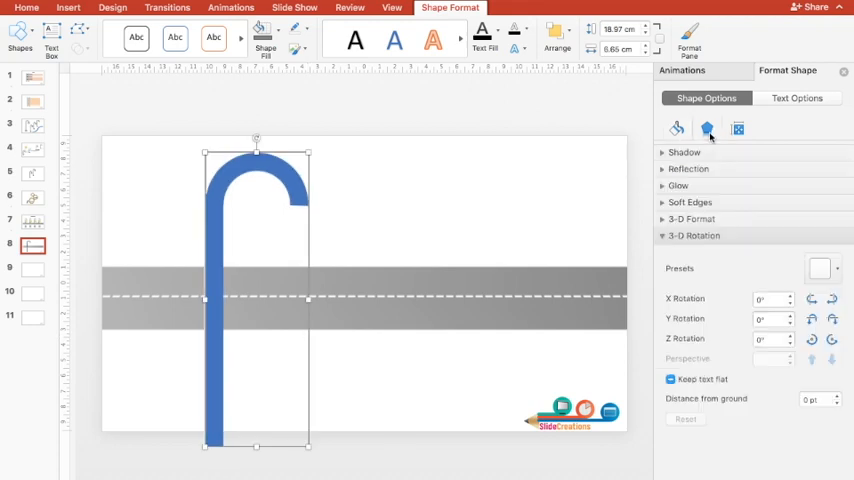
click(688, 220)
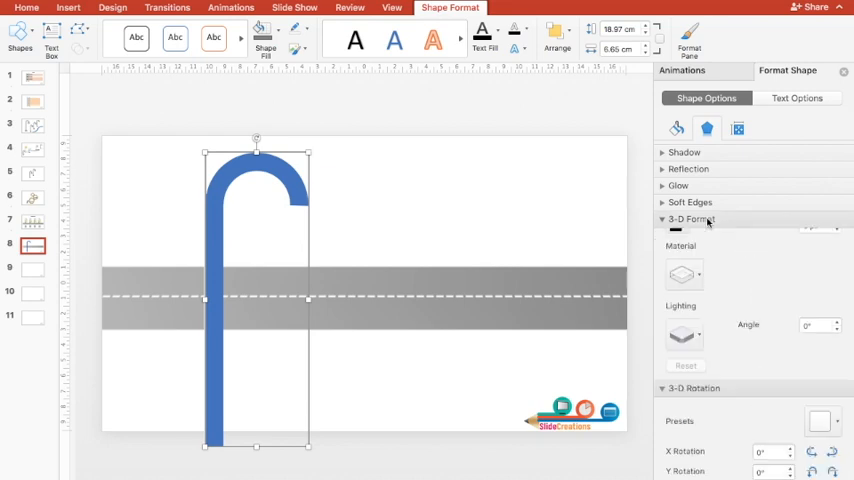
click(680, 272)
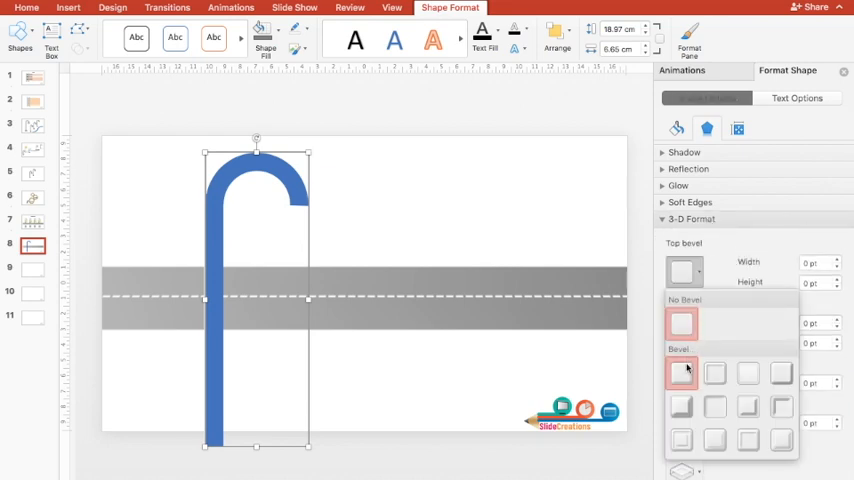
mouse_move(684, 368)
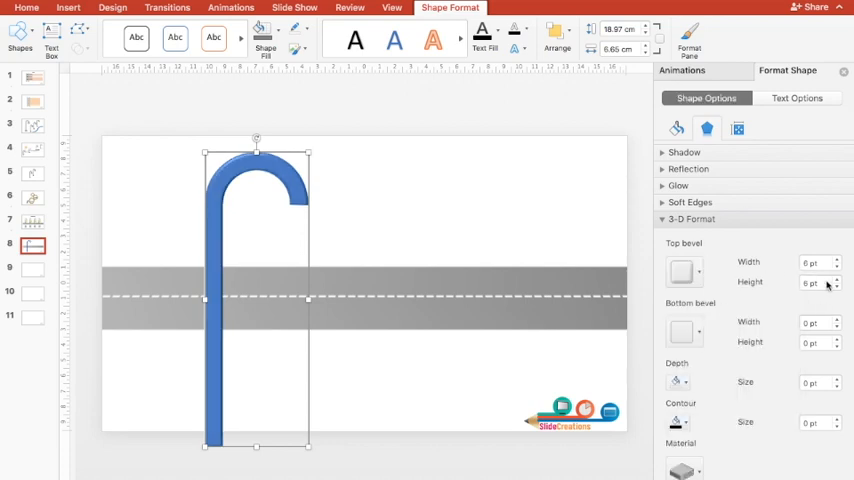
click(814, 262)
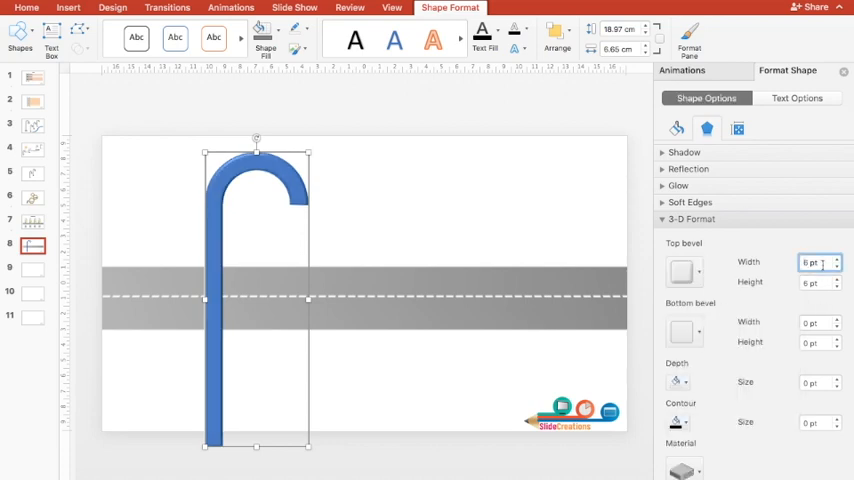
click(816, 264)
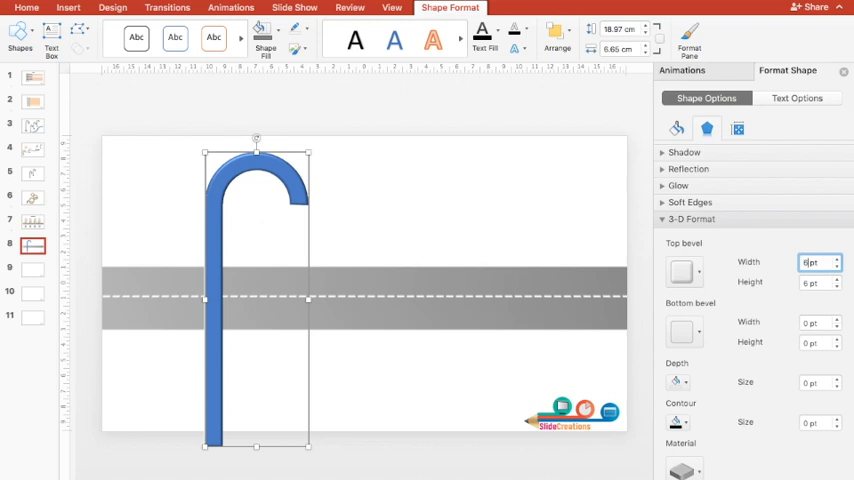
text(60 pt)
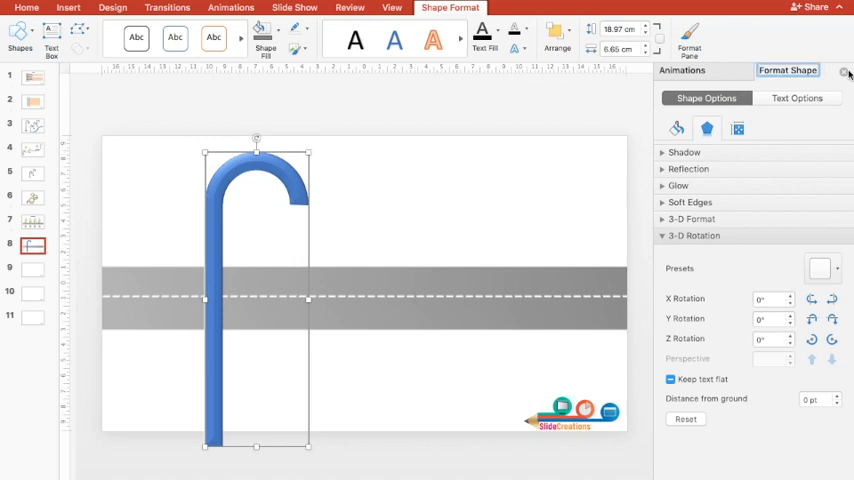
Recolour the lamp post grey and shrink it to stand left of the road
click(264, 42)
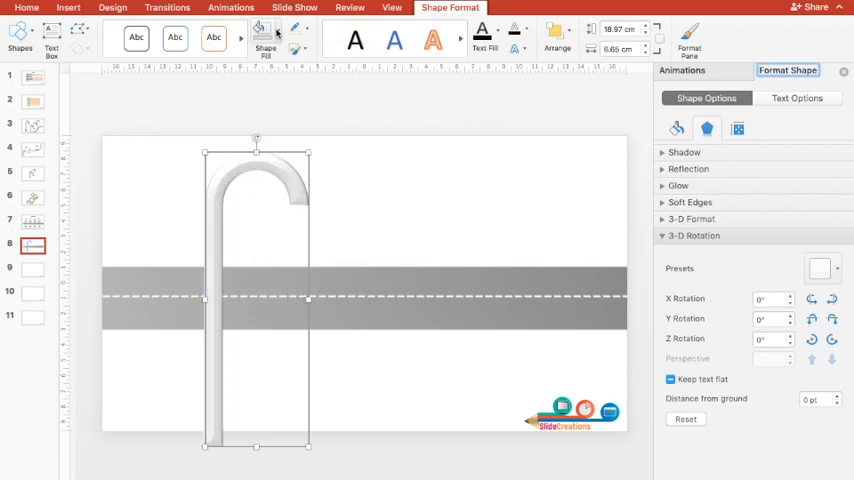
mouse_move(266, 132)
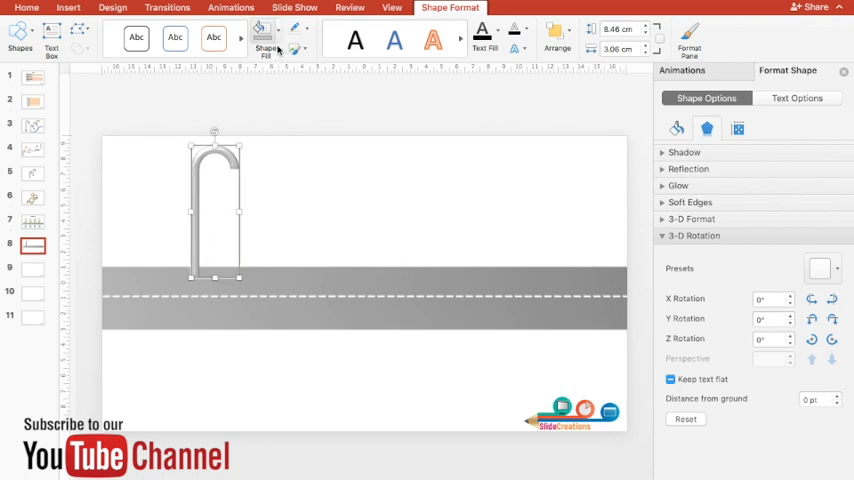
click(272, 32)
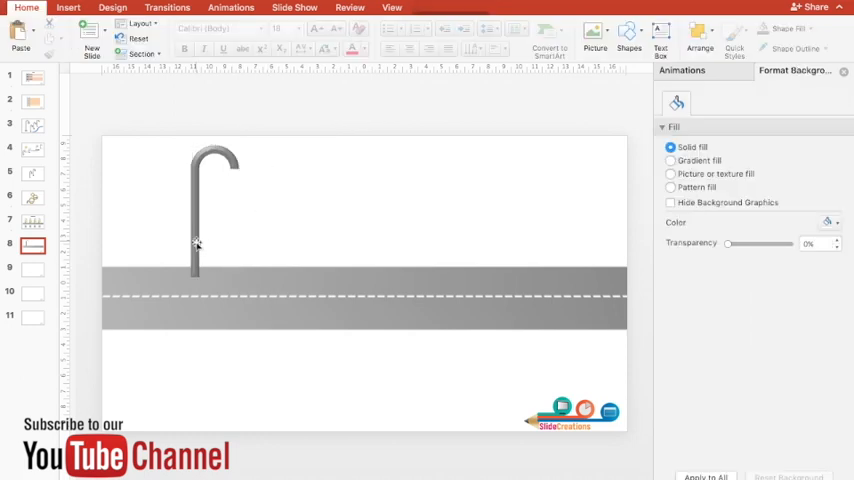
Place a grey trapezoid base under the pole with a matching top bevel
click(198, 244)
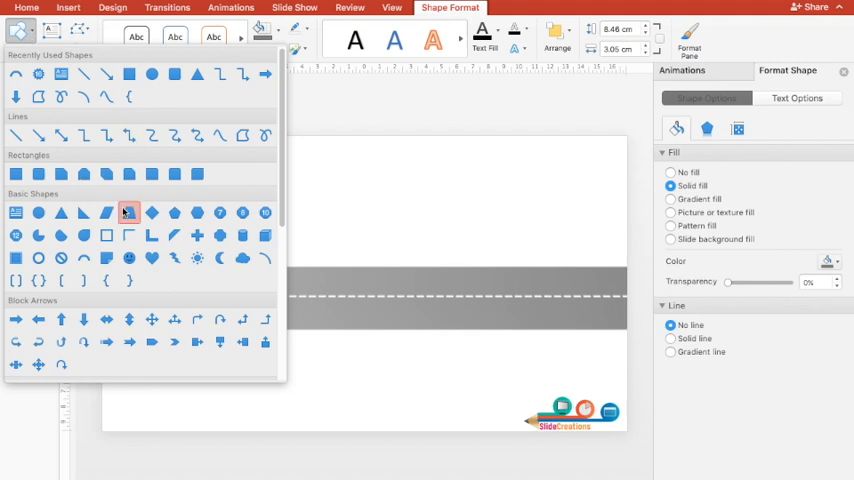
mouse_move(128, 212)
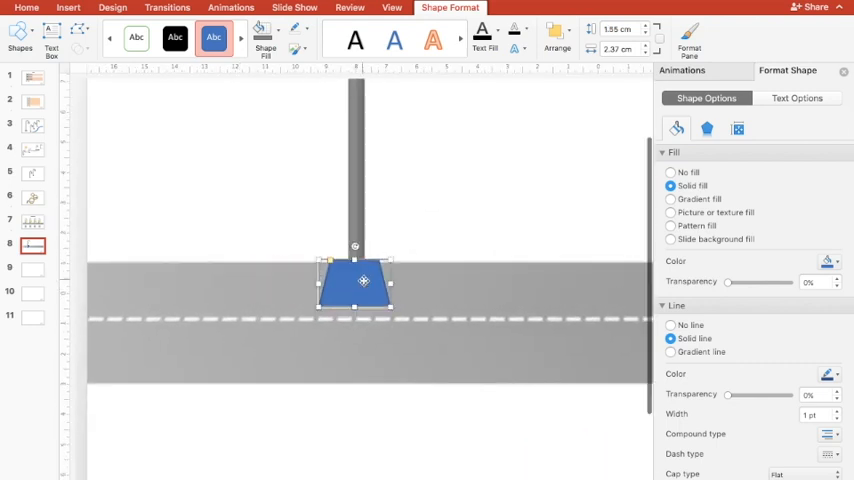
drag(364, 280, 366, 276)
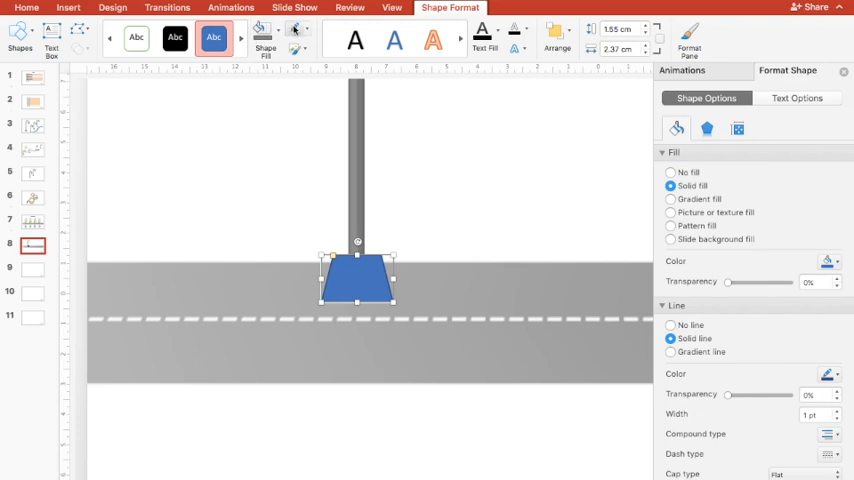
click(670, 324)
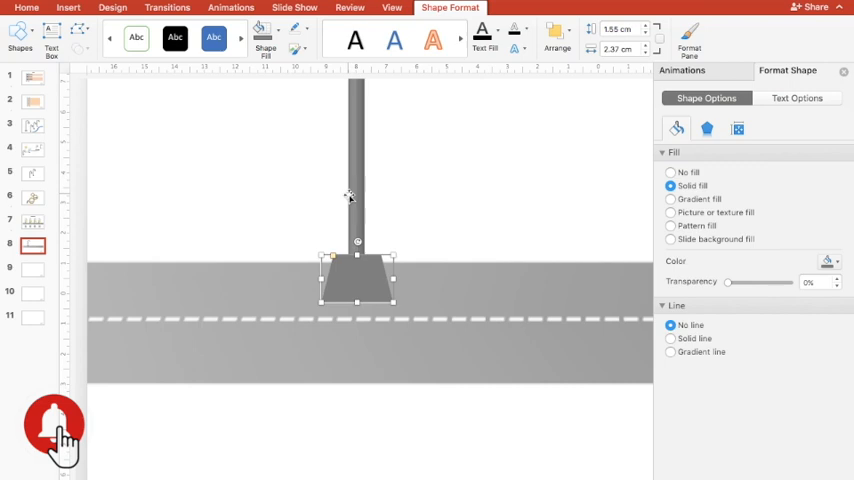
mouse_move(758, 142)
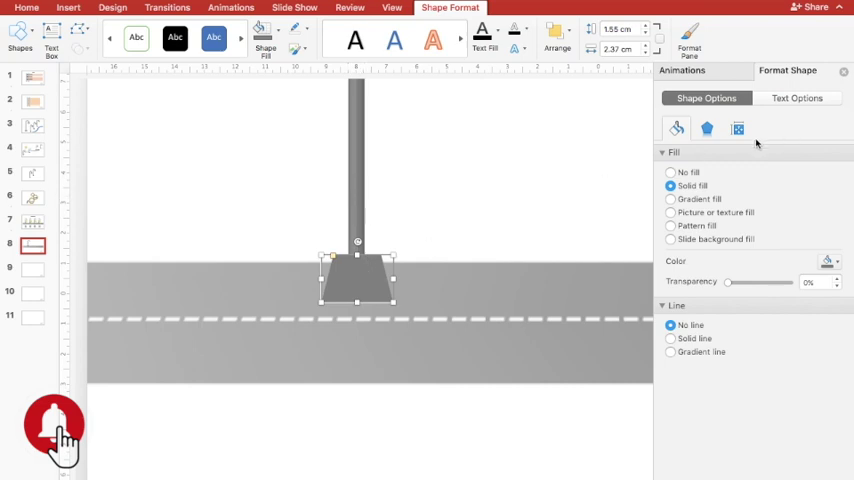
click(736, 128)
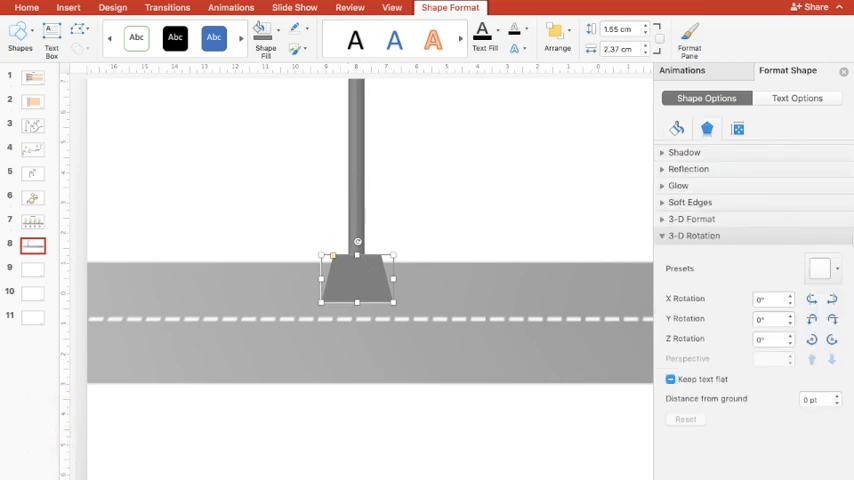
click(816, 268)
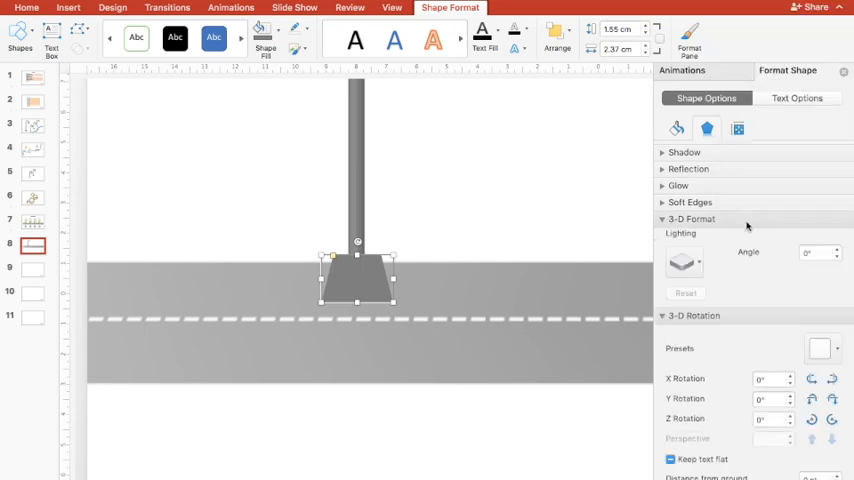
click(684, 272)
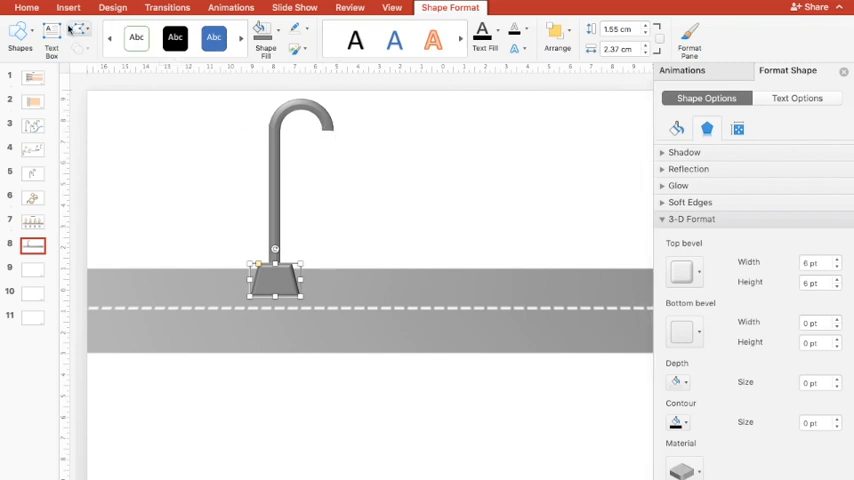
mouse_move(272, 276)
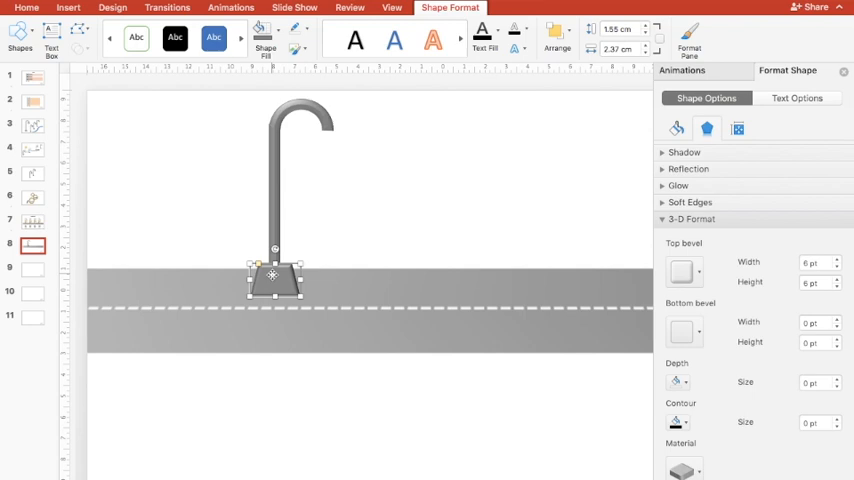
Move the trapezoid shade to hang below the end of the curved arm
drag(272, 276, 324, 150)
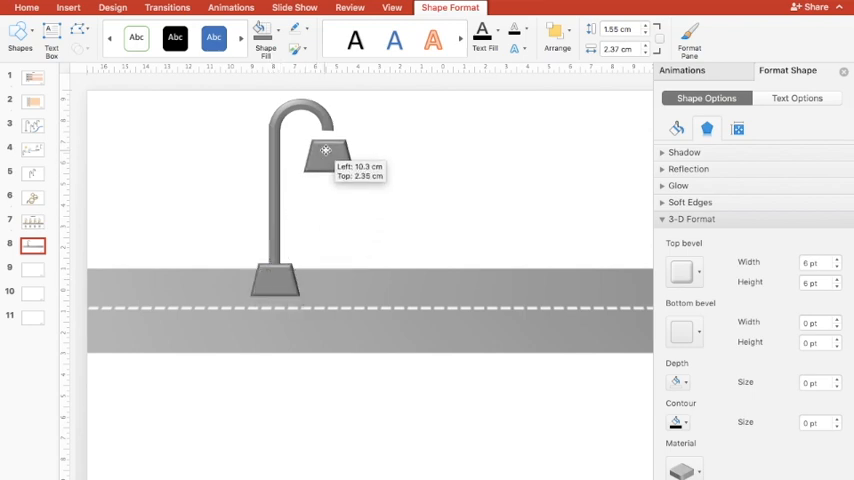
drag(324, 150, 324, 138)
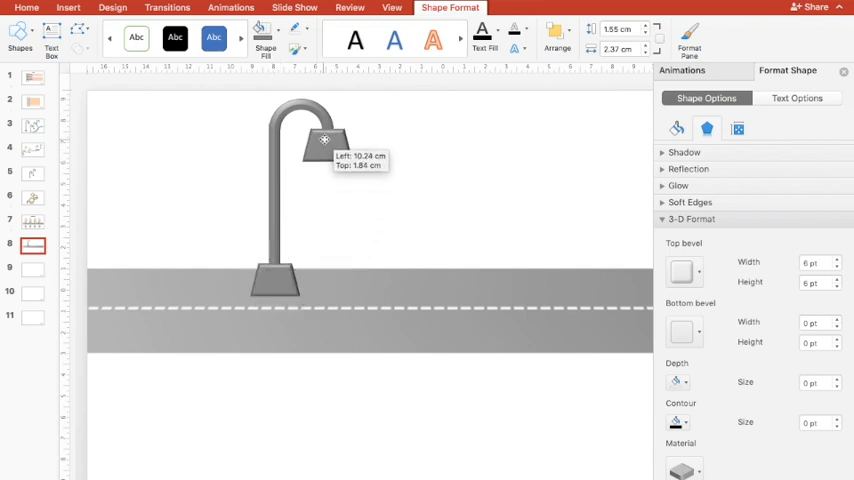
click(676, 272)
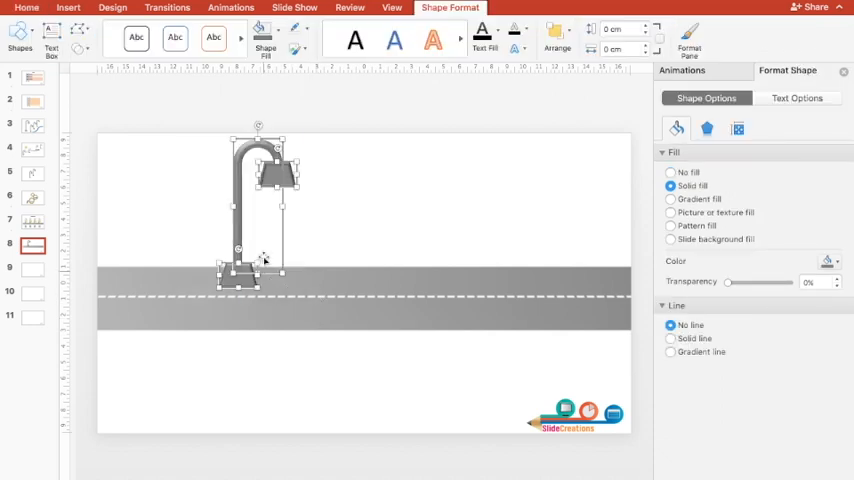
Group the lamp parts and duplicate the lamp into four along the road
click(548, 32)
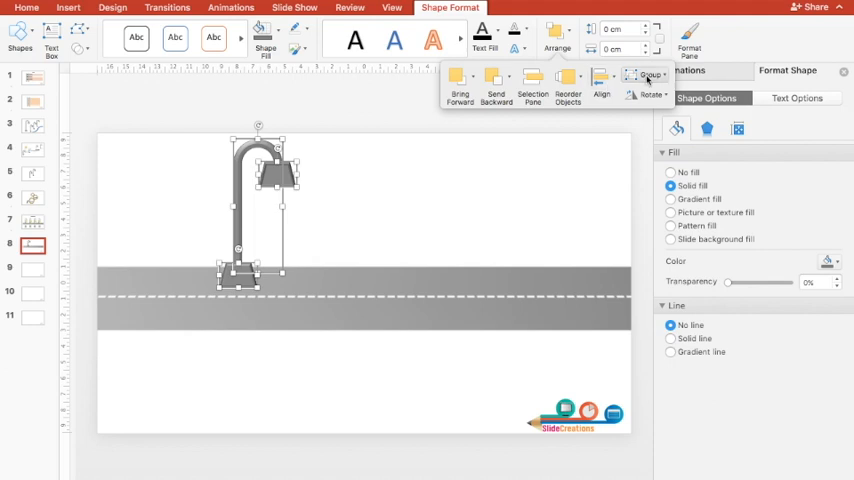
click(644, 76)
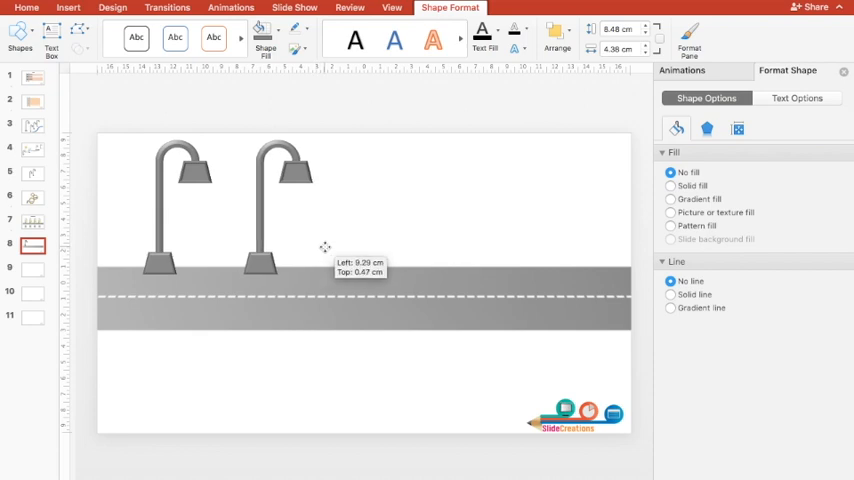
drag(324, 246, 330, 246)
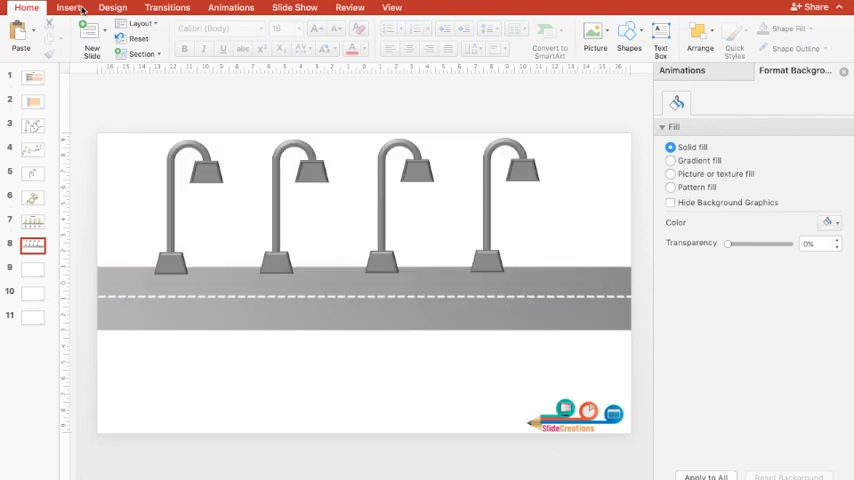
Draw a trapezoid light cone hanging below the first lamp's shade
click(68, 10)
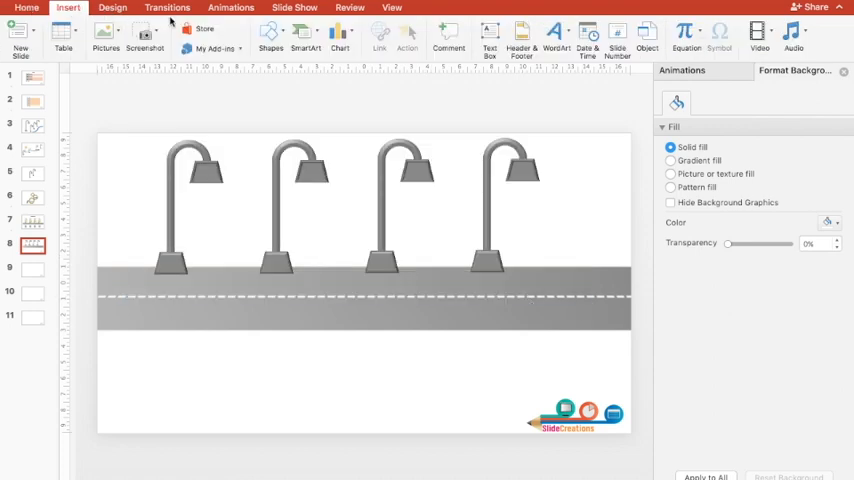
click(268, 36)
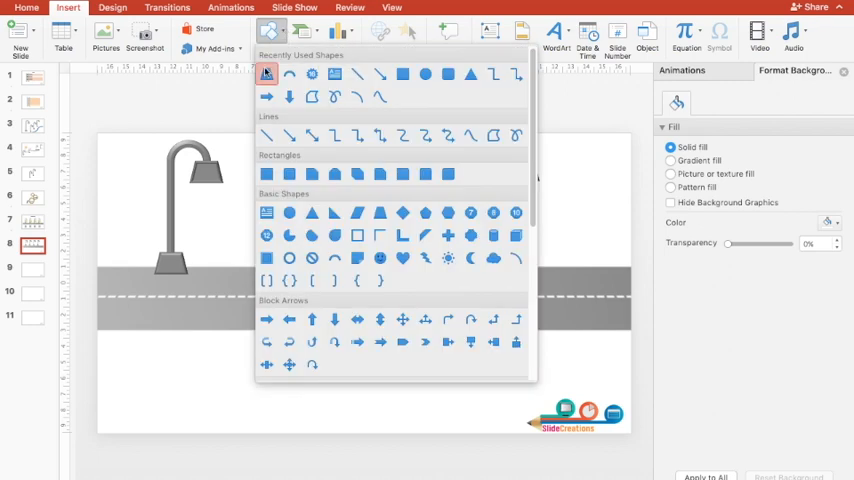
mouse_move(270, 74)
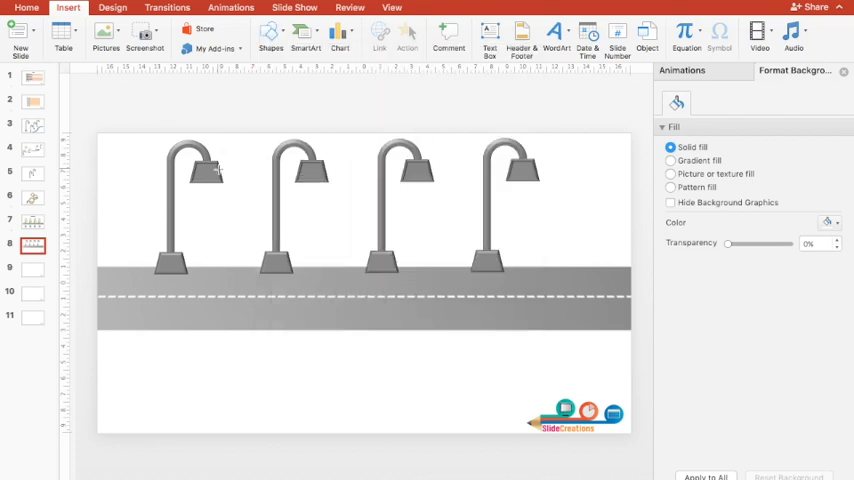
mouse_move(204, 192)
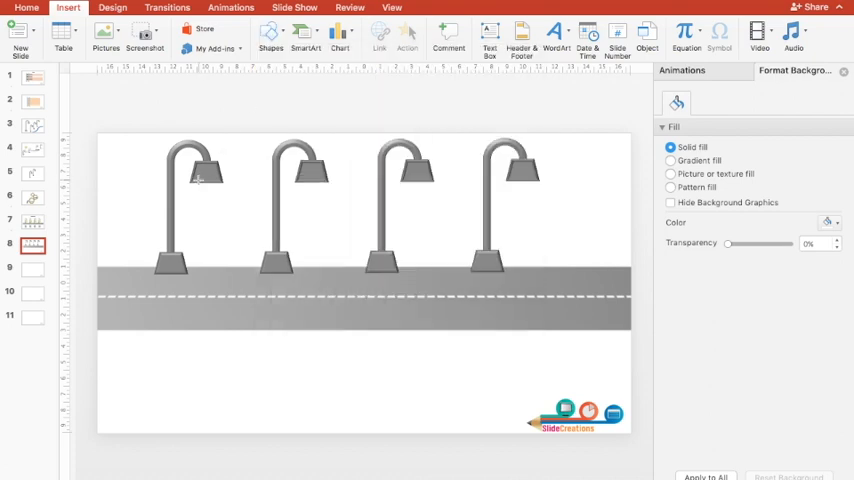
drag(200, 176, 216, 258)
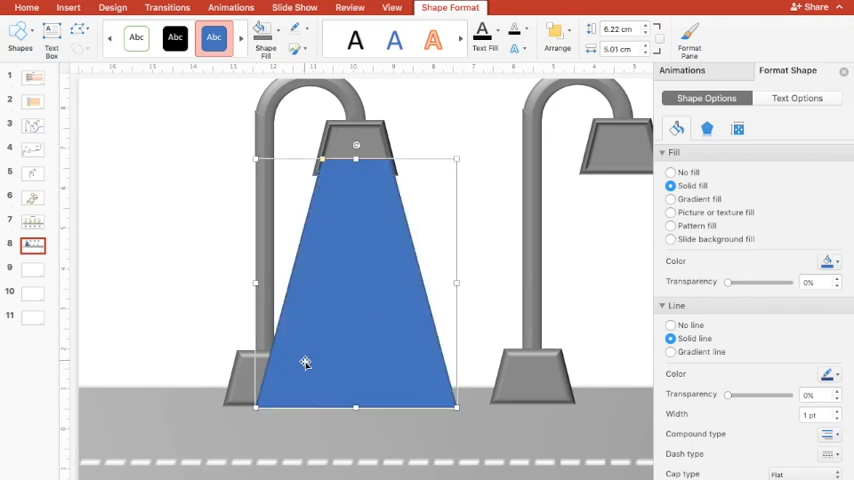
mouse_move(328, 168)
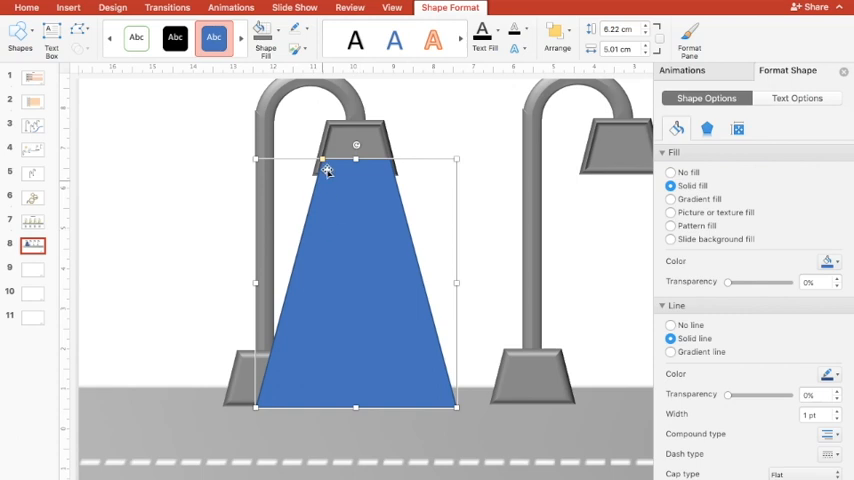
mouse_move(296, 308)
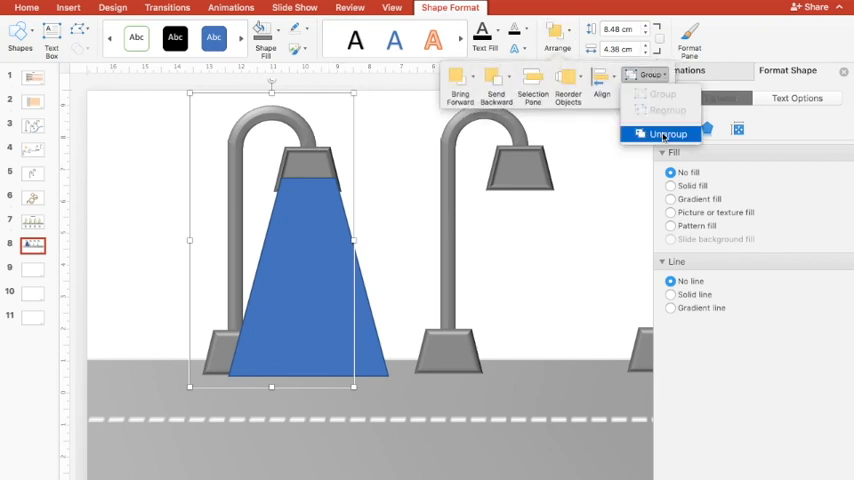
Ungroup the first lamp and bring its shade in front of the light cone
click(668, 132)
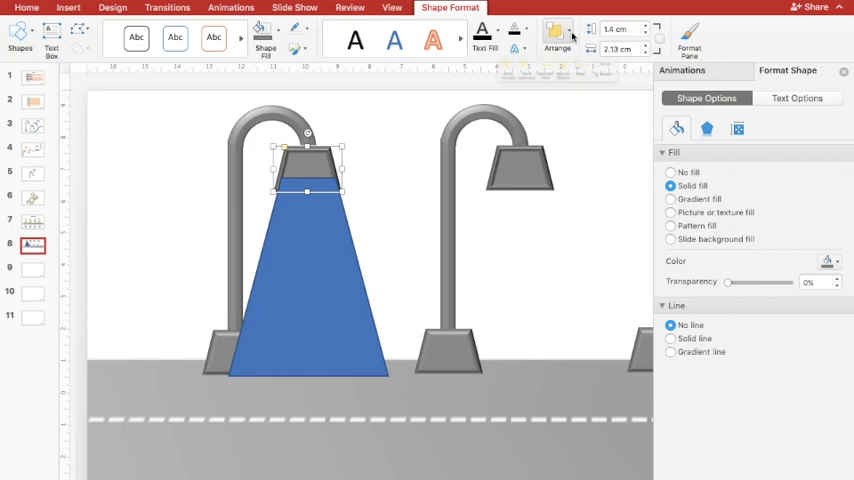
click(554, 32)
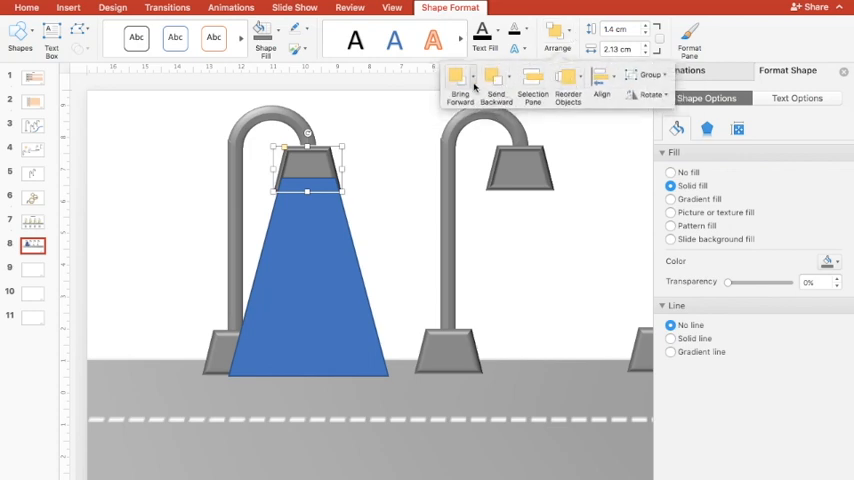
click(554, 48)
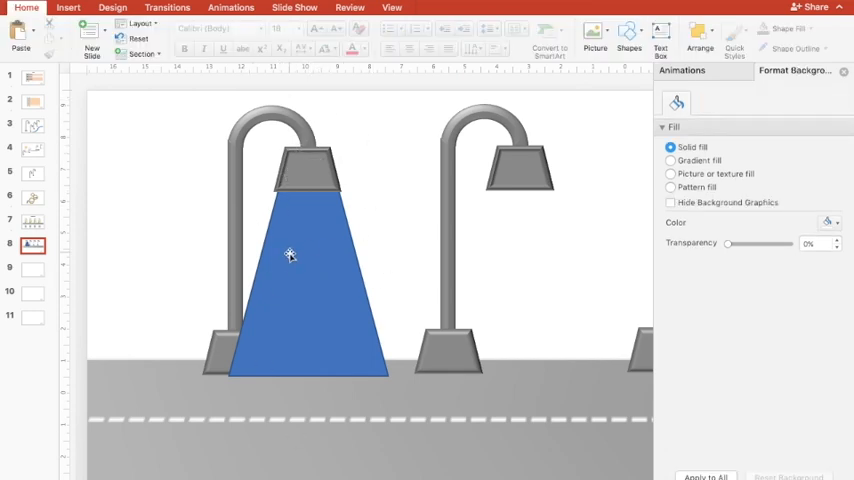
Switch the light cone to a gradient fill and adjust its stop positions
click(288, 256)
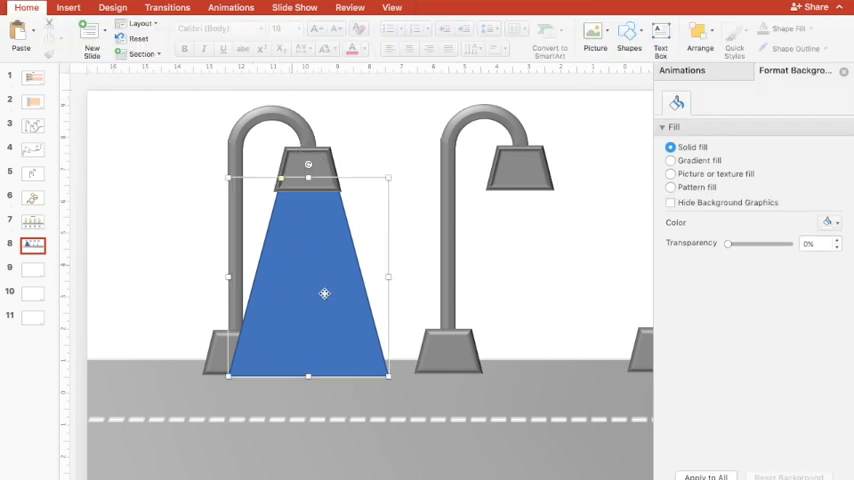
click(448, 8)
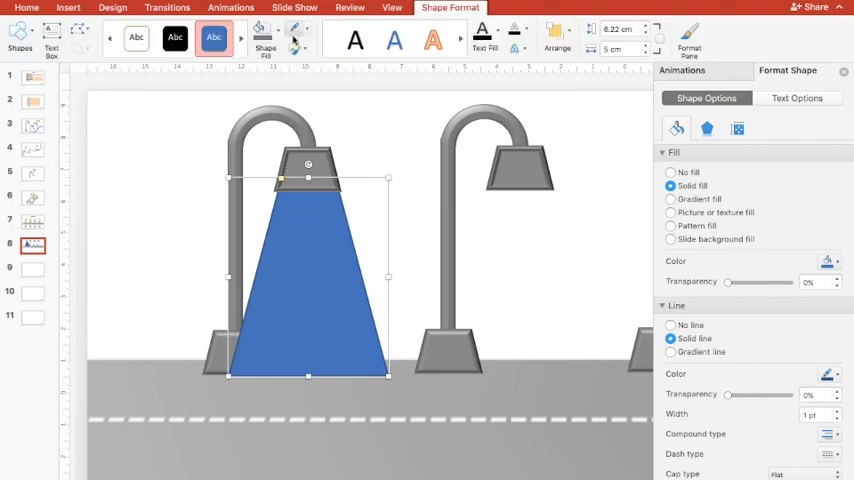
click(668, 324)
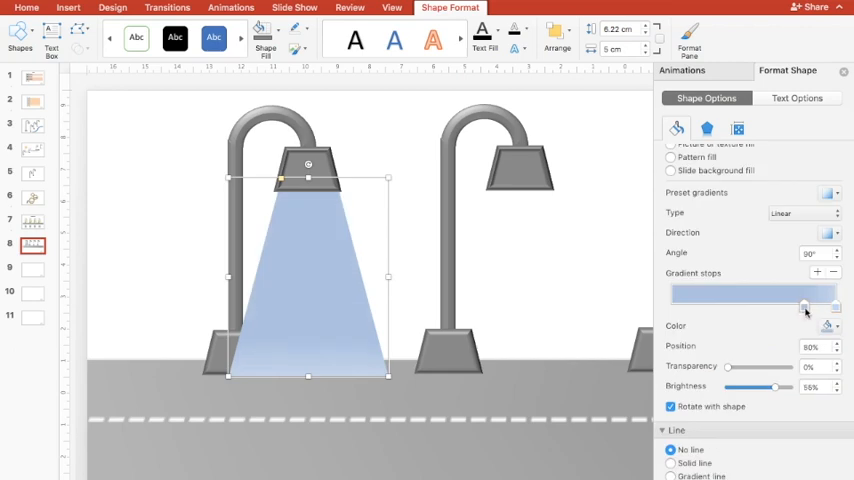
drag(804, 306, 754, 306)
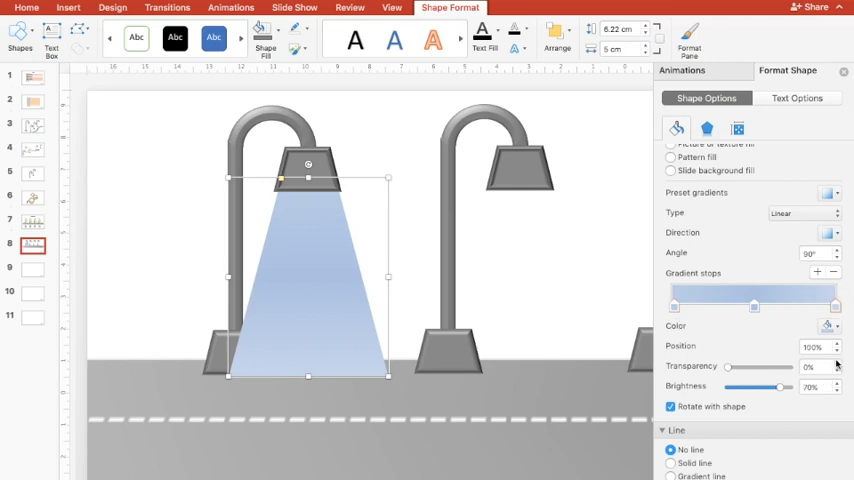
Colour both gradient stops pale yellow so the cone glows and fades to the road
click(828, 326)
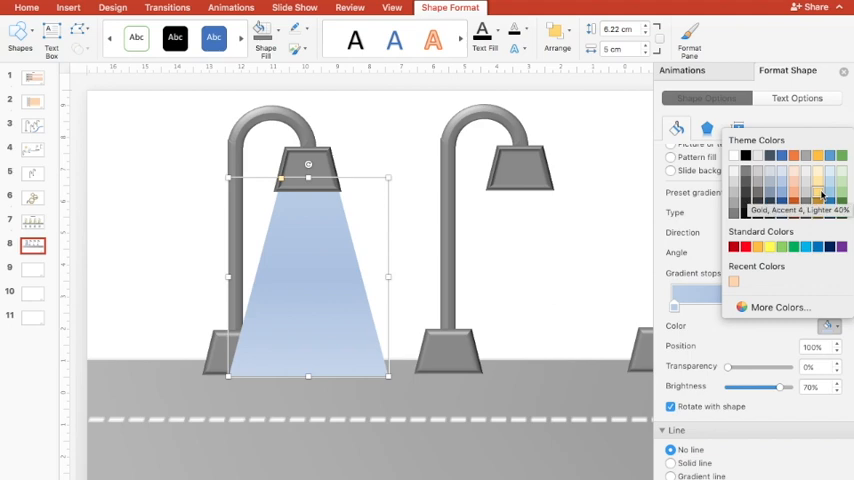
mouse_move(818, 186)
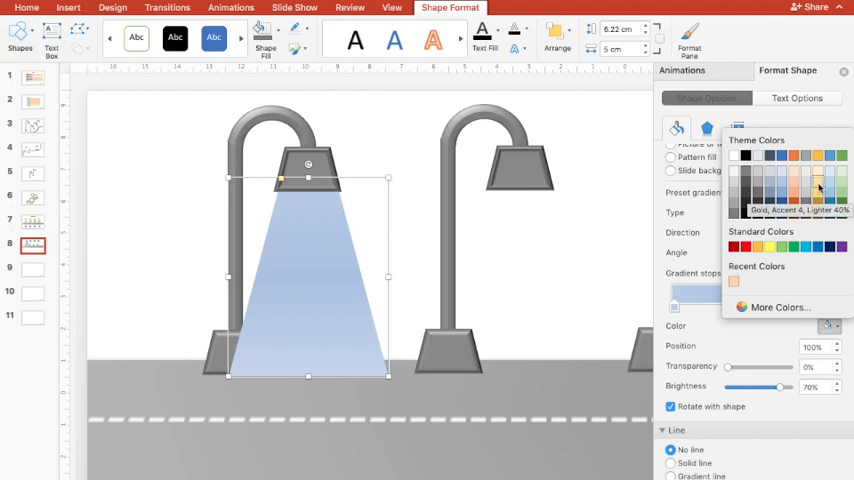
click(818, 186)
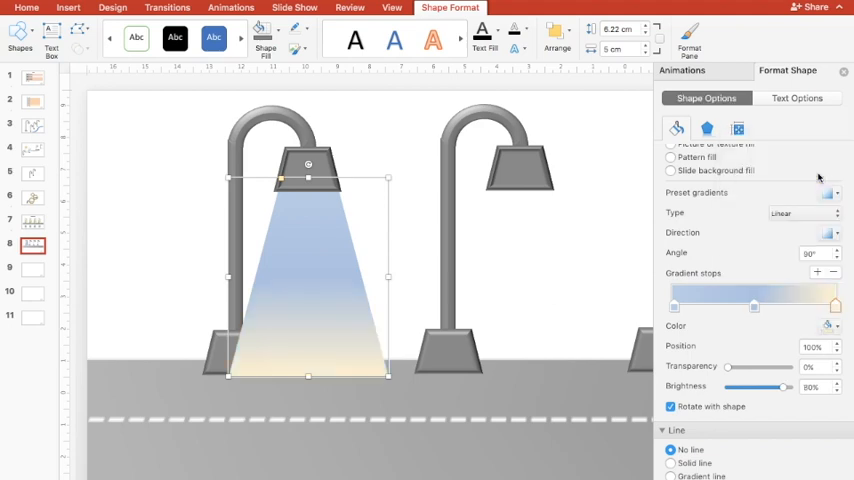
drag(754, 308, 754, 308)
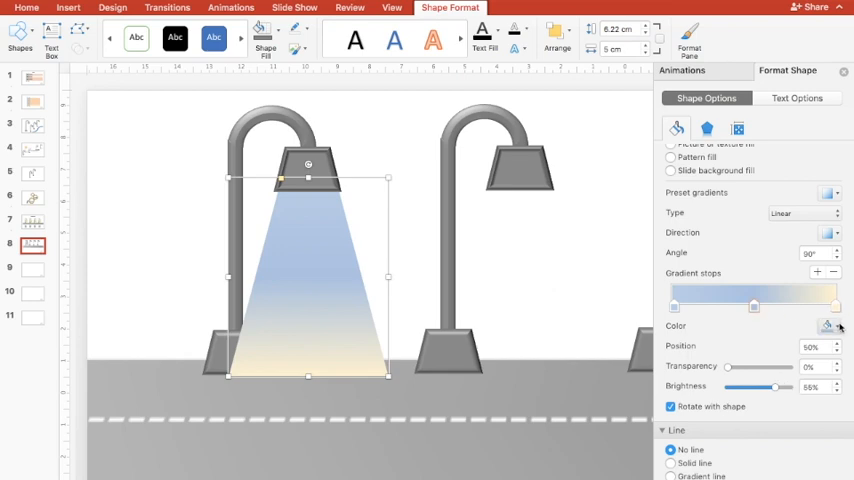
click(830, 326)
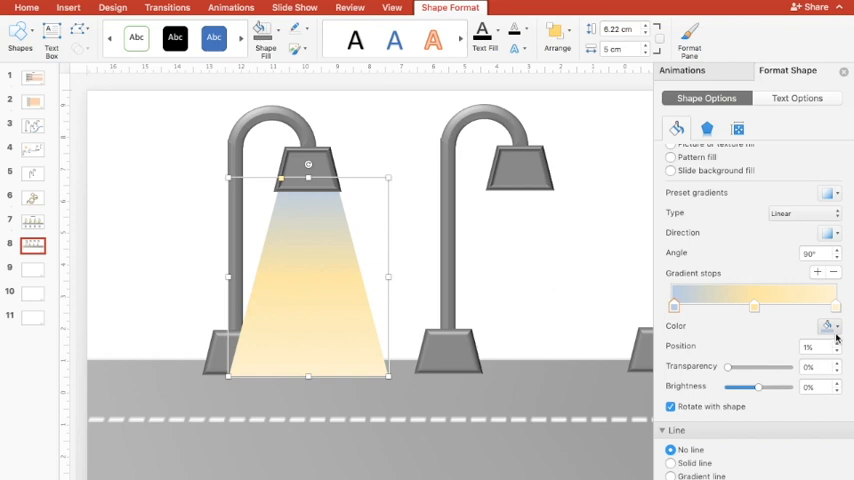
click(828, 326)
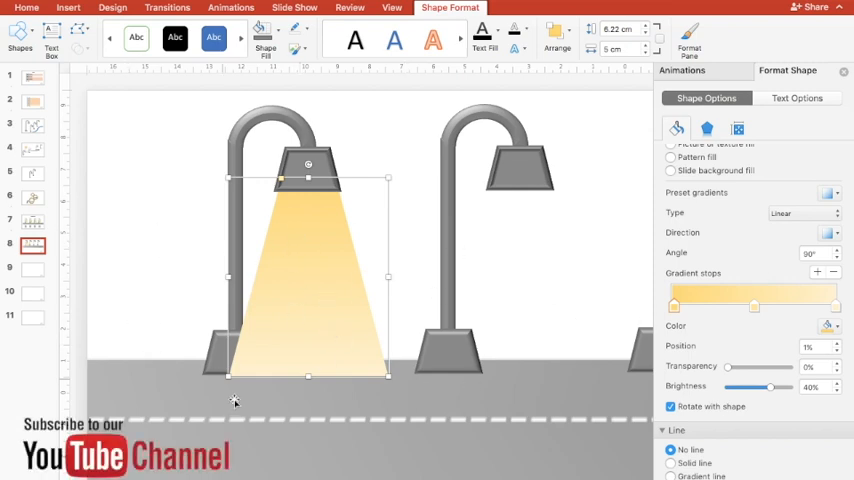
mouse_move(284, 400)
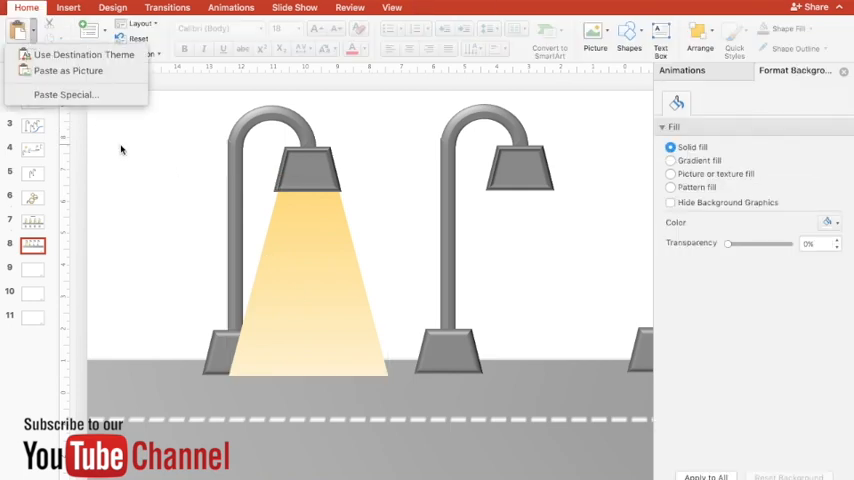
Draw an oval under the light cone and fill it pale yellow
click(68, 8)
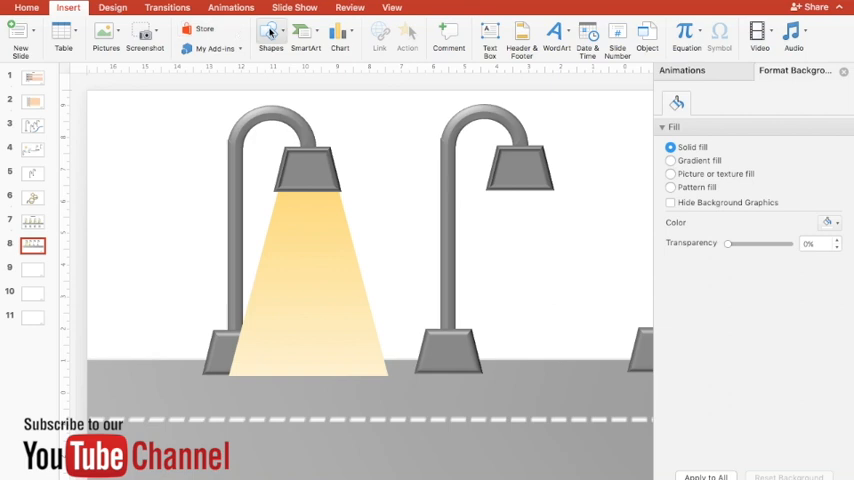
click(270, 40)
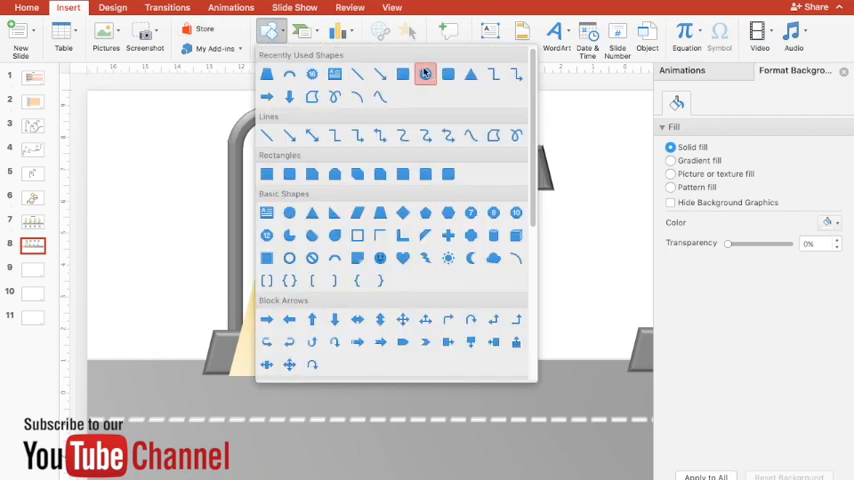
mouse_move(424, 72)
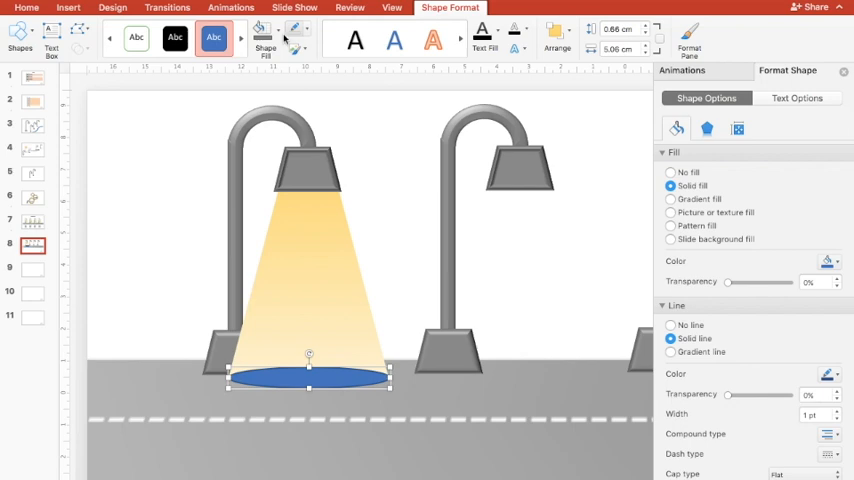
click(670, 324)
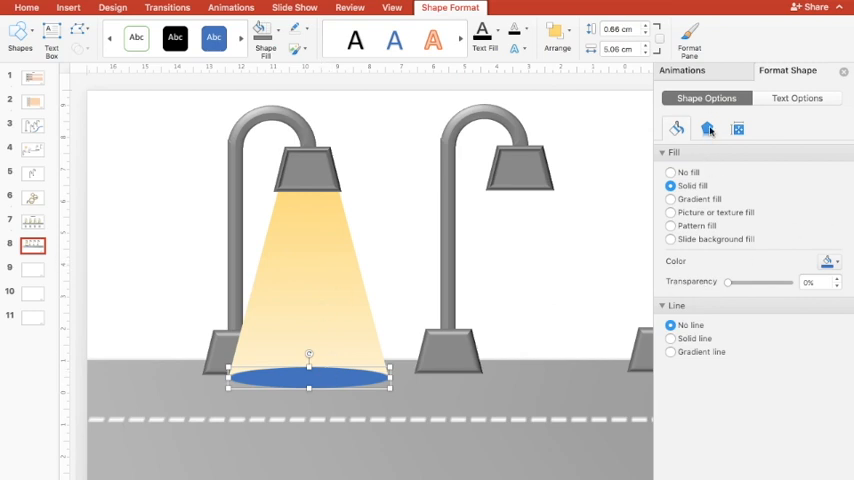
click(708, 128)
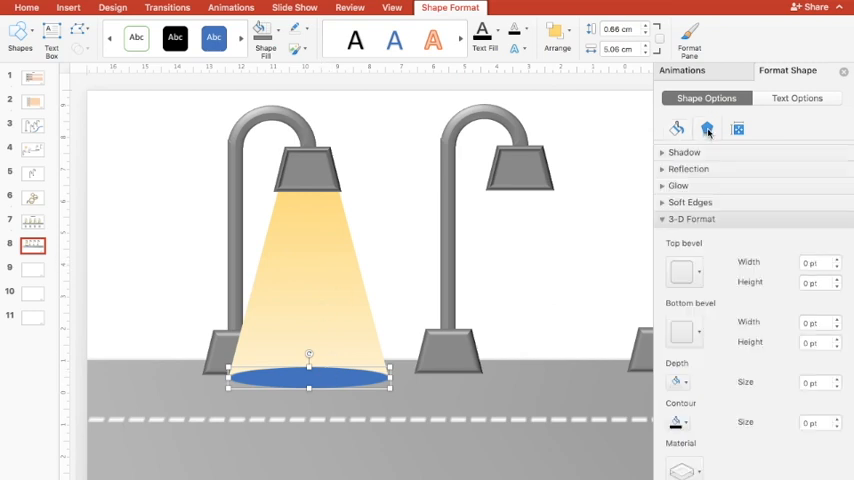
click(706, 128)
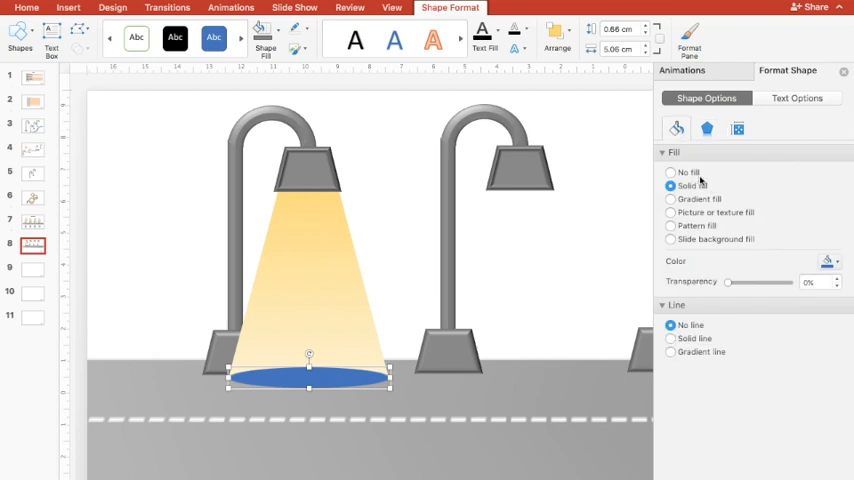
mouse_move(836, 256)
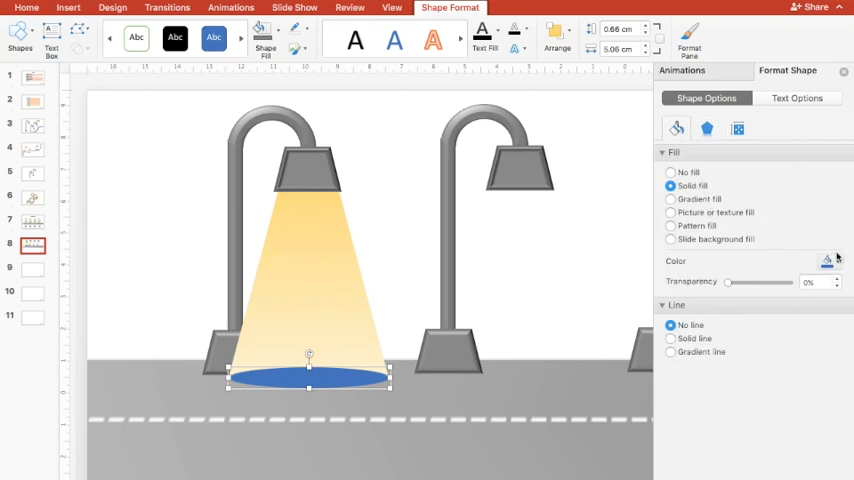
click(828, 260)
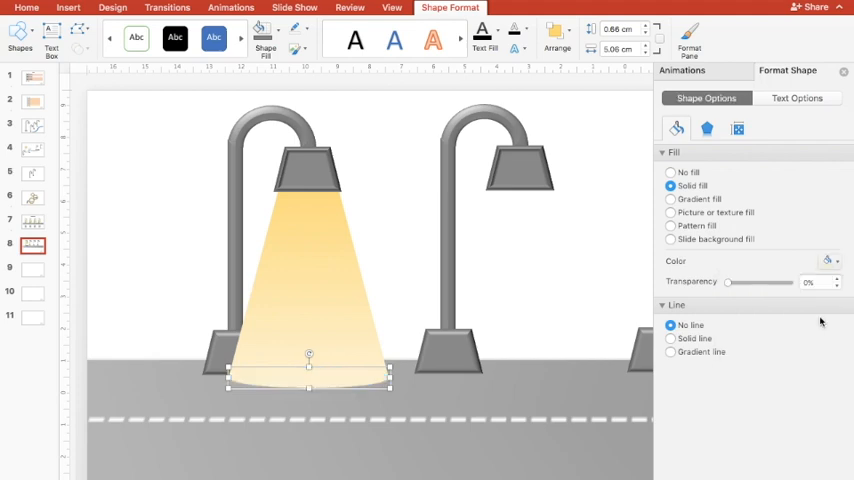
mouse_move(280, 380)
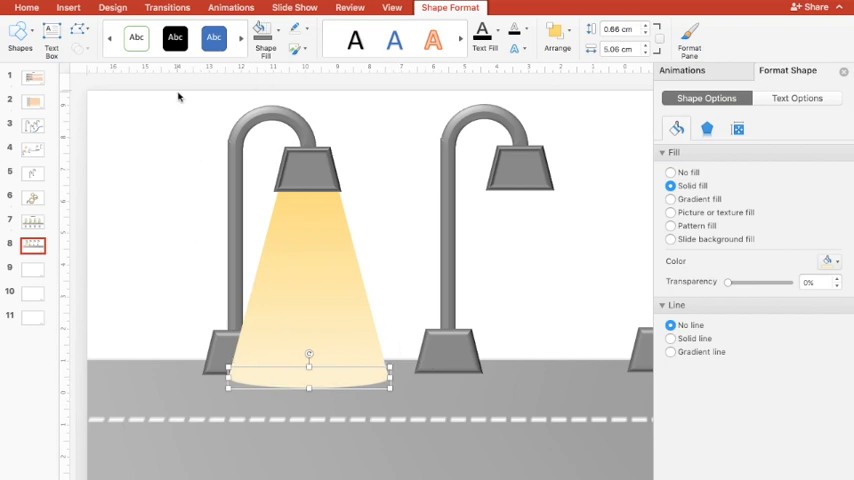
mouse_move(216, 380)
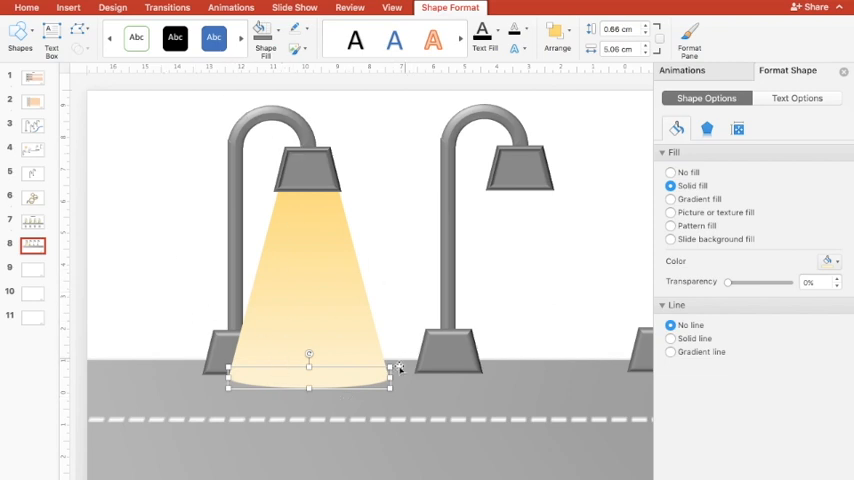
mouse_move(538, 278)
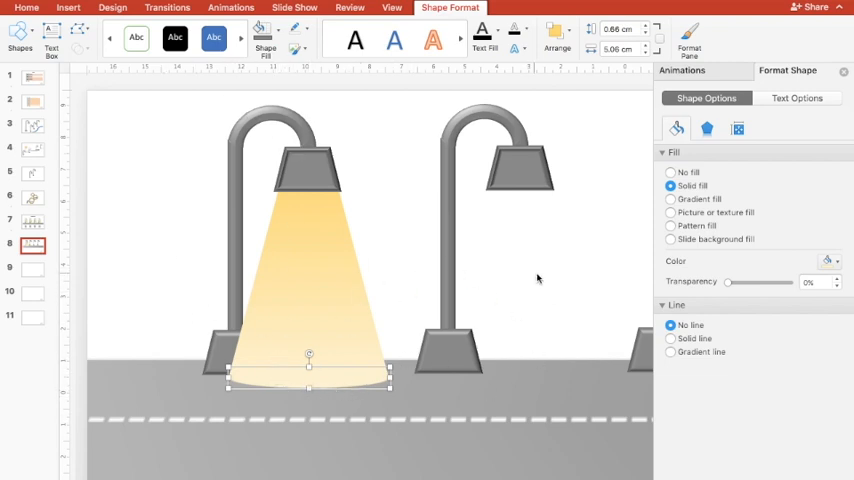
Give the oval pool of light a dashed outline
click(300, 30)
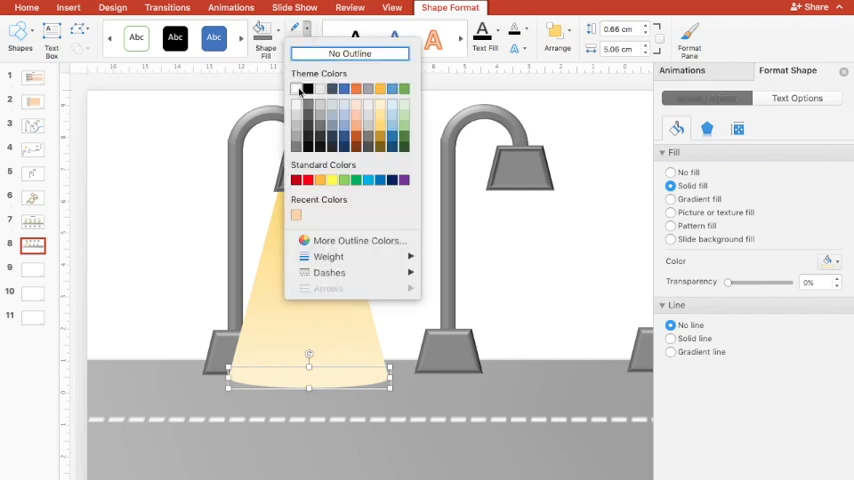
mouse_move(360, 92)
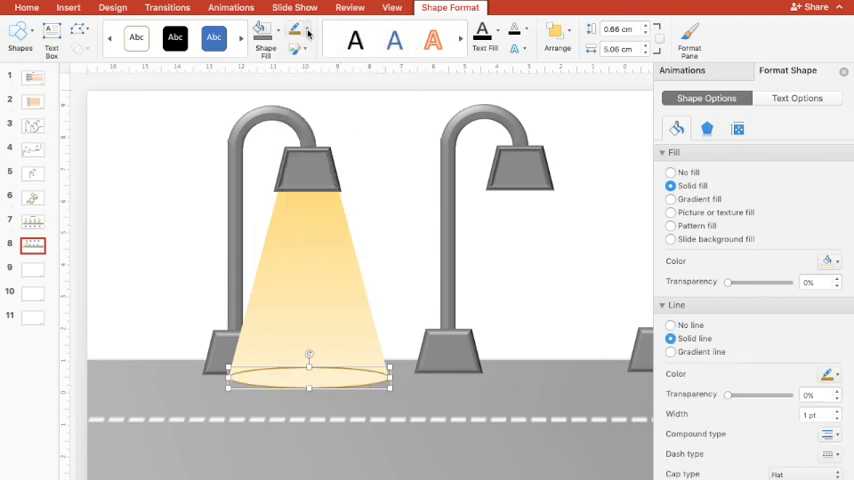
click(304, 44)
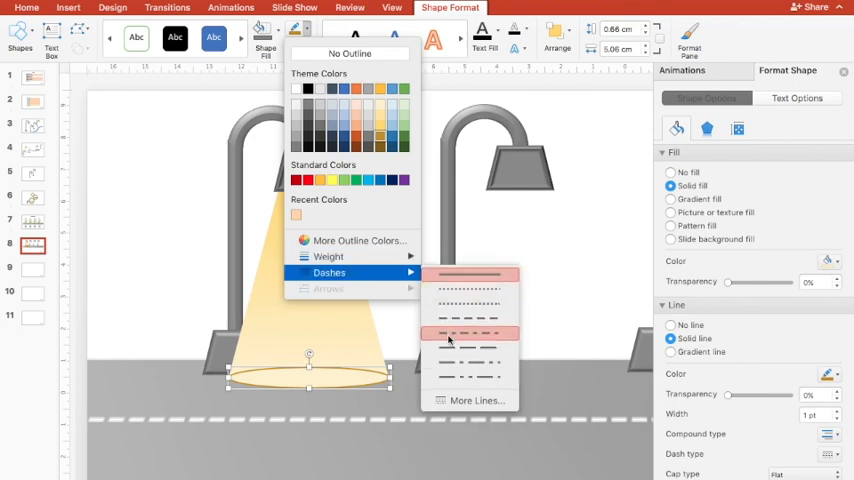
click(470, 330)
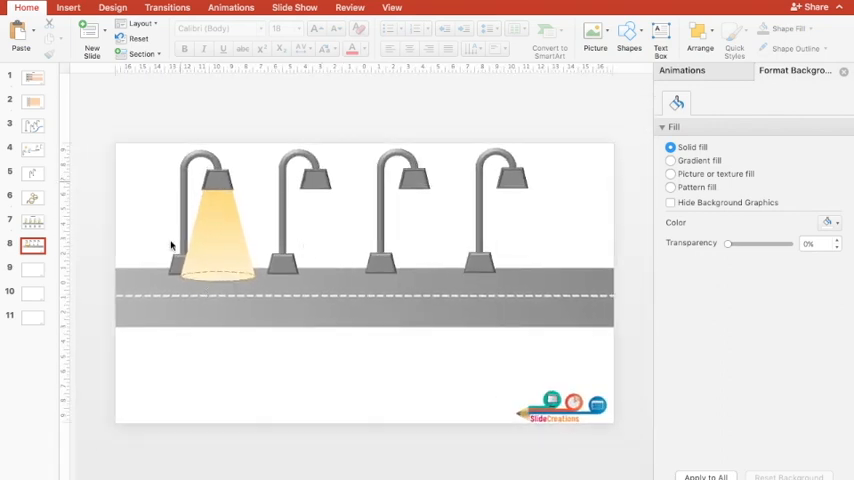
Draw a text box below the road under the first lamp for the TITLE 1 block
click(66, 8)
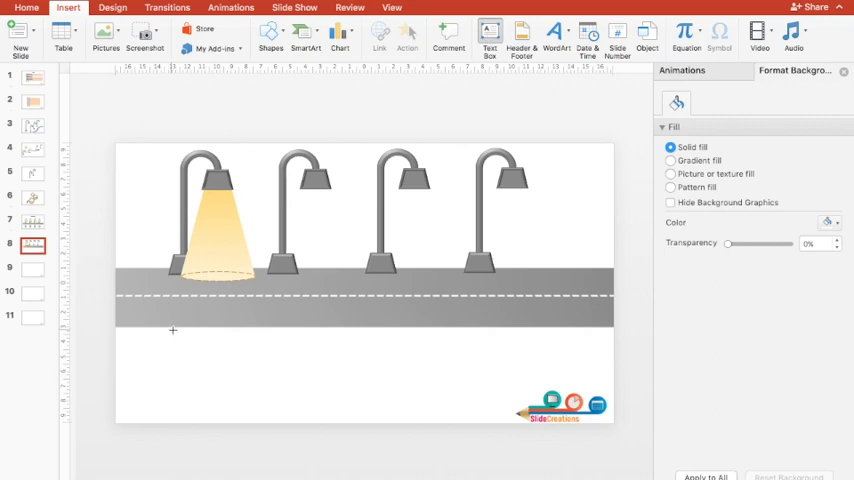
drag(172, 330, 244, 352)
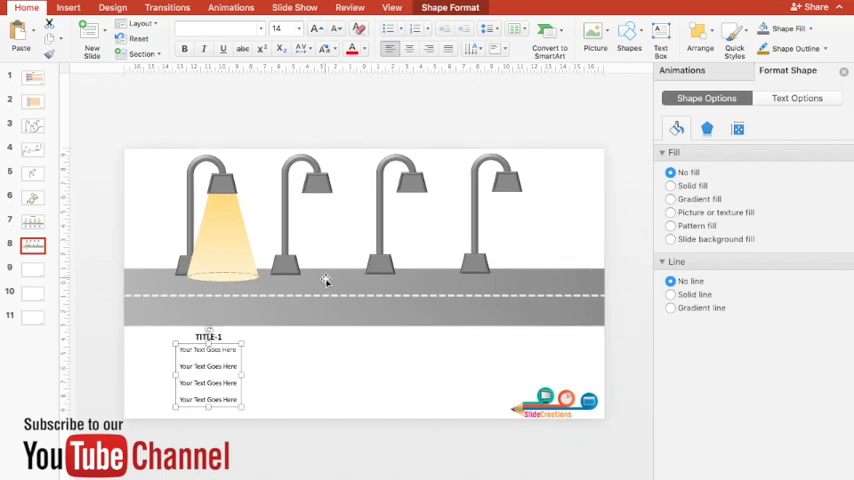
mouse_move(266, 126)
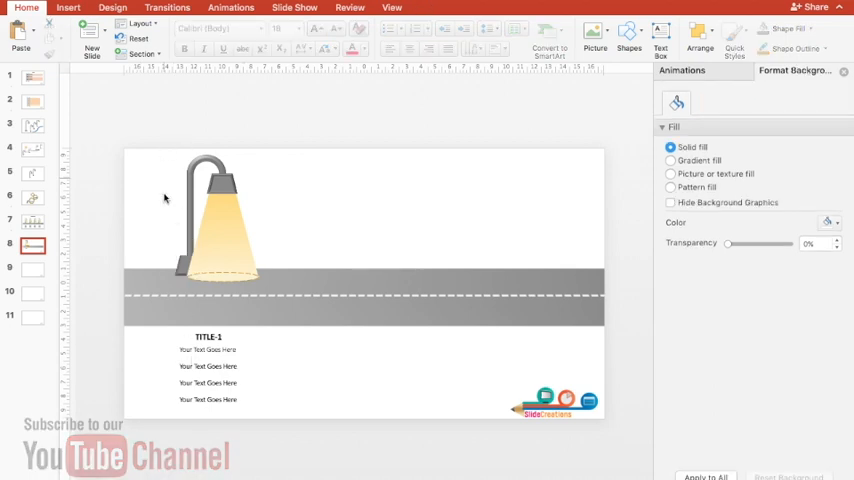
Give the road strip a Wipe entrance From Left with a 2-second duration
click(364, 290)
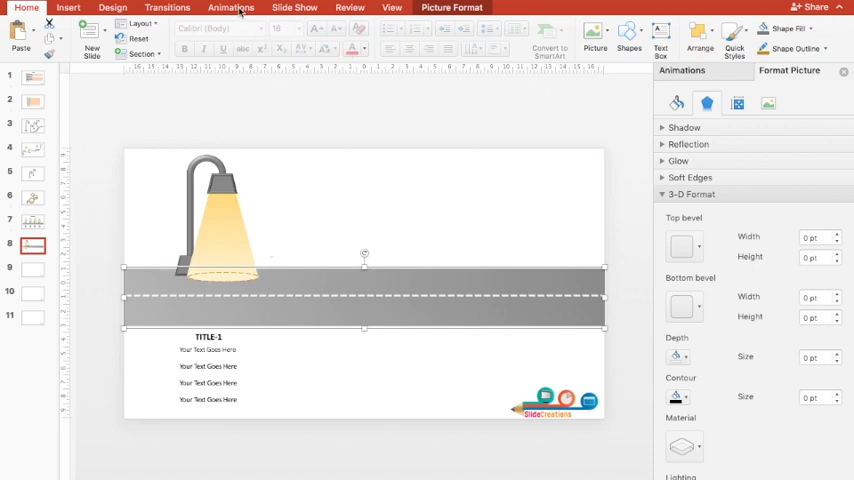
click(232, 8)
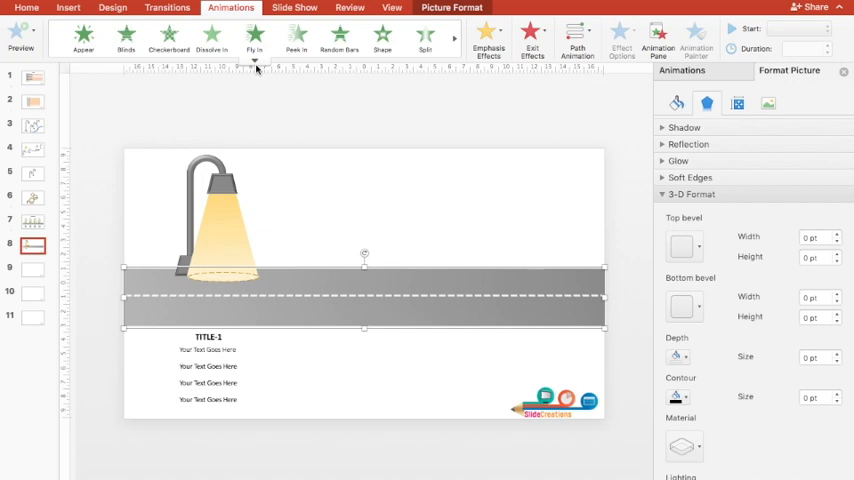
click(196, 44)
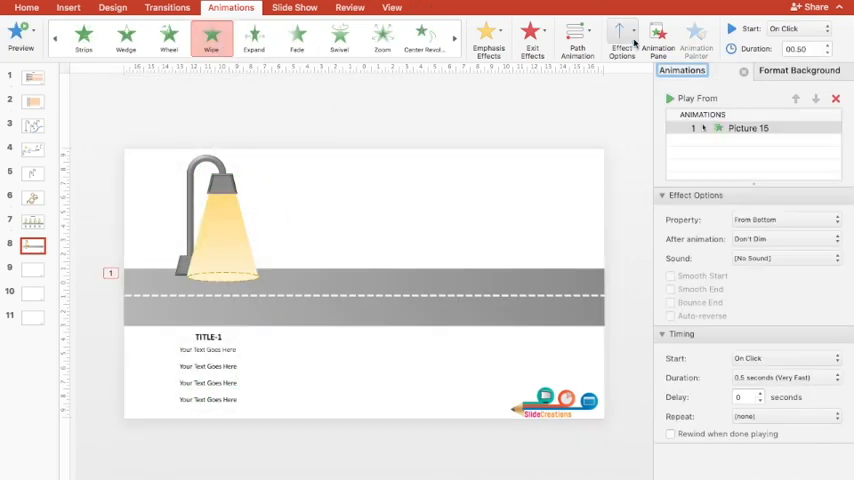
click(624, 36)
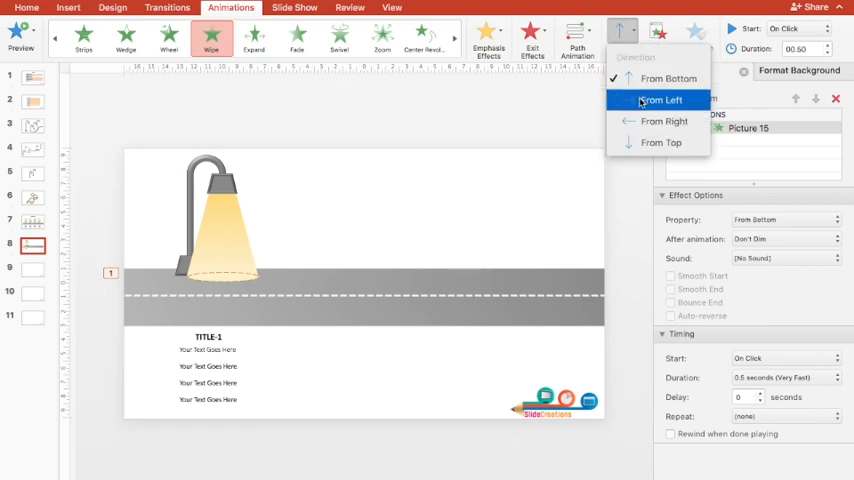
click(664, 100)
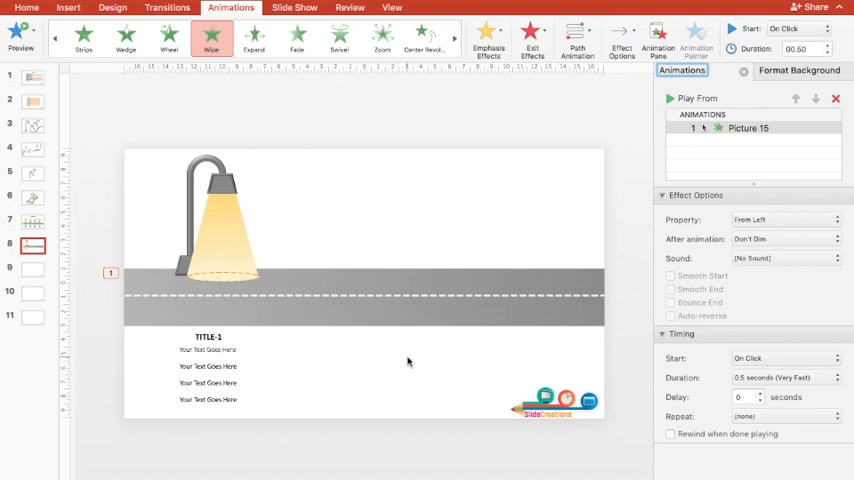
click(668, 100)
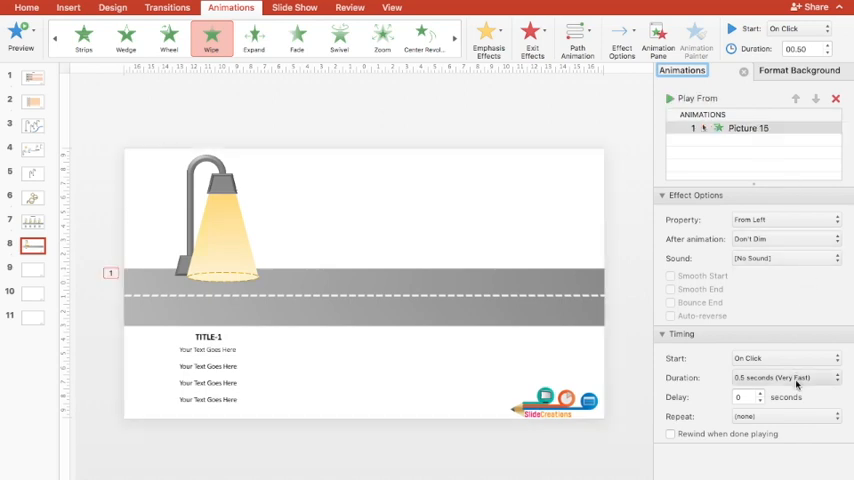
mouse_move(800, 384)
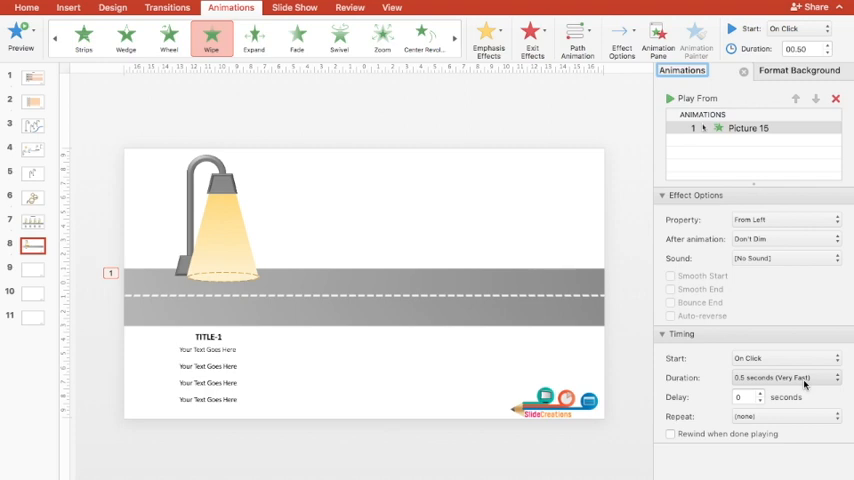
click(778, 372)
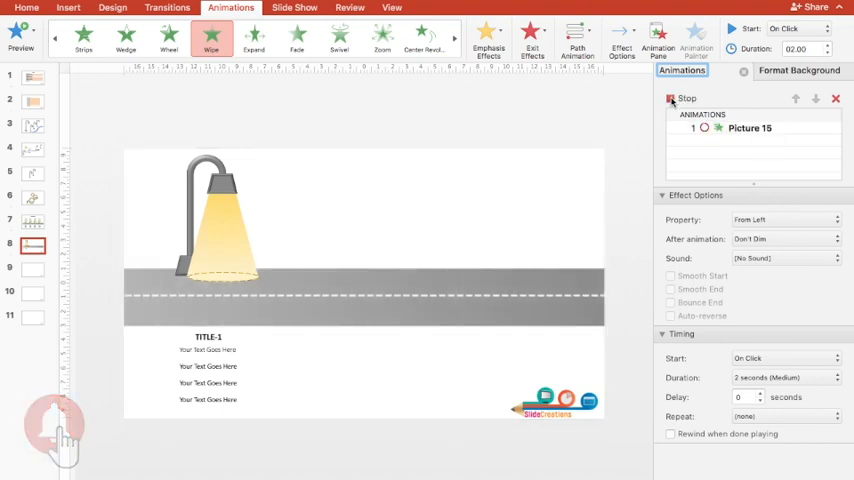
Apply a wipe entrance effect to the first lamp's post, shade and light cone
click(672, 100)
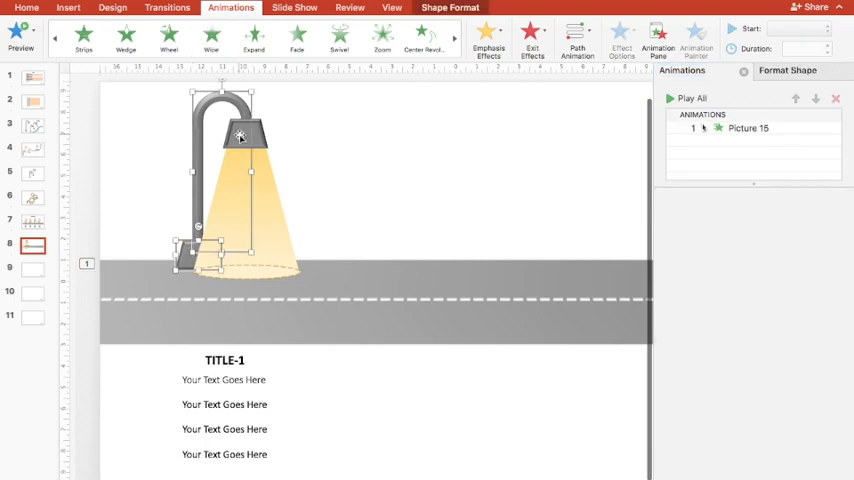
click(128, 36)
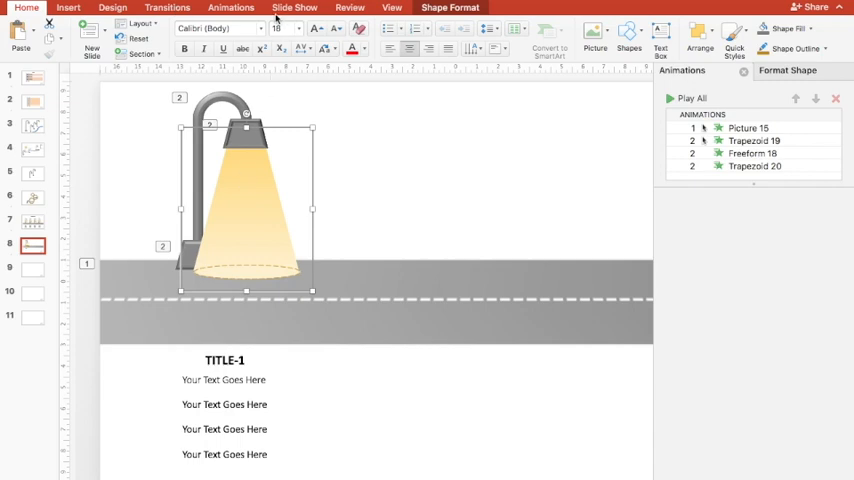
click(232, 8)
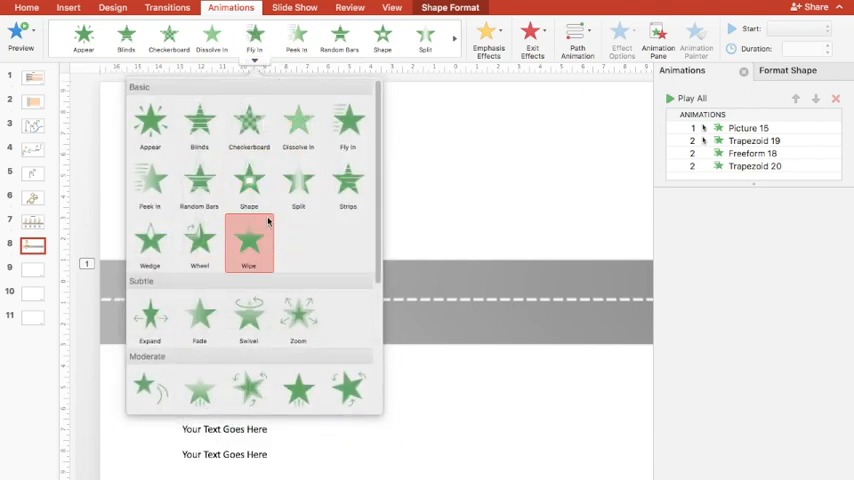
click(248, 240)
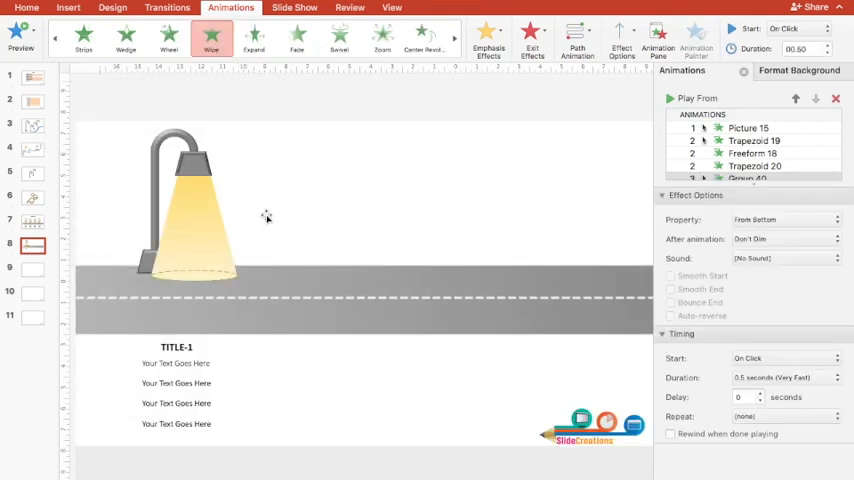
click(616, 32)
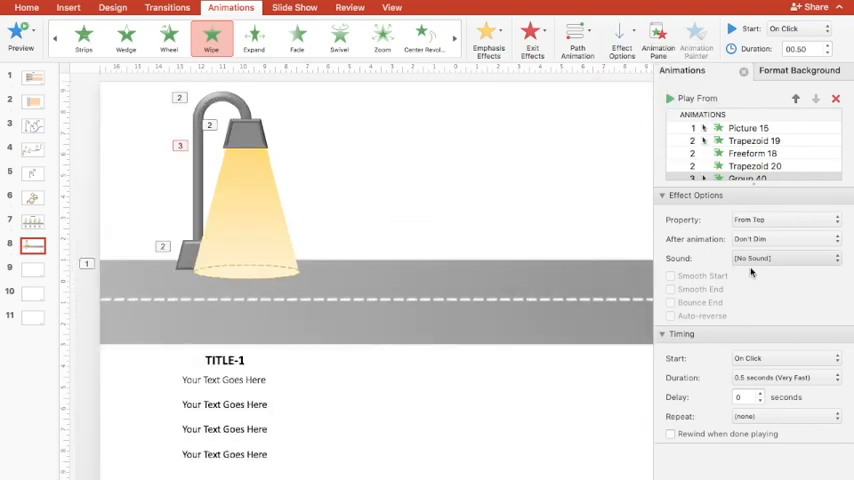
mouse_move(766, 362)
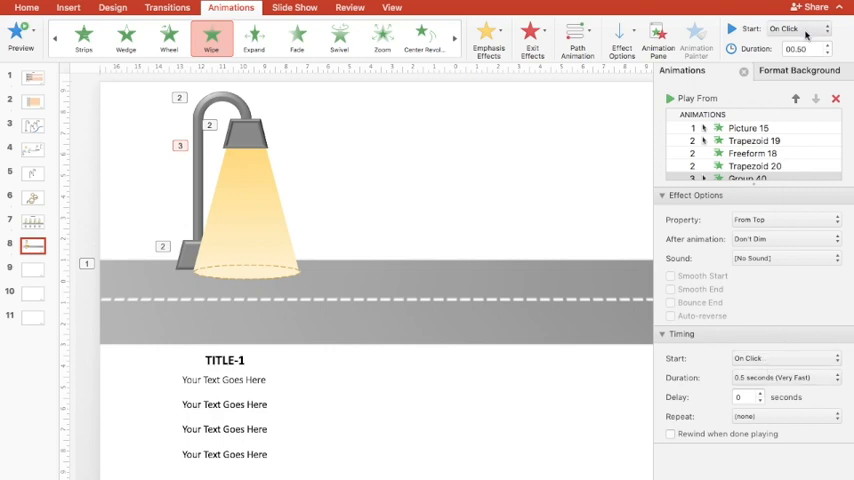
Set the lamp animation to start With Previous and last 2 seconds
click(792, 24)
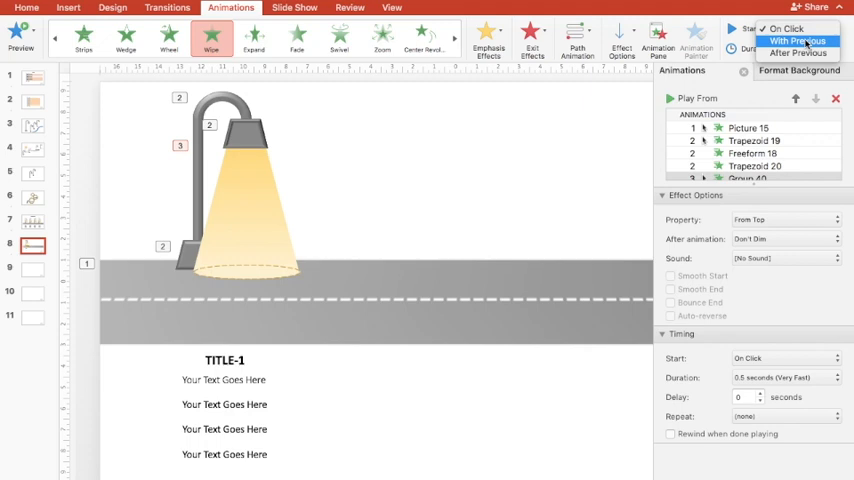
click(796, 36)
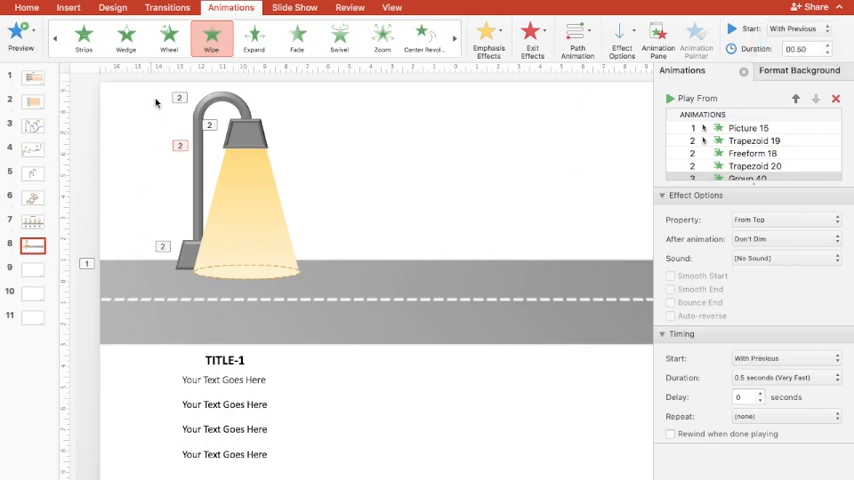
mouse_move(488, 380)
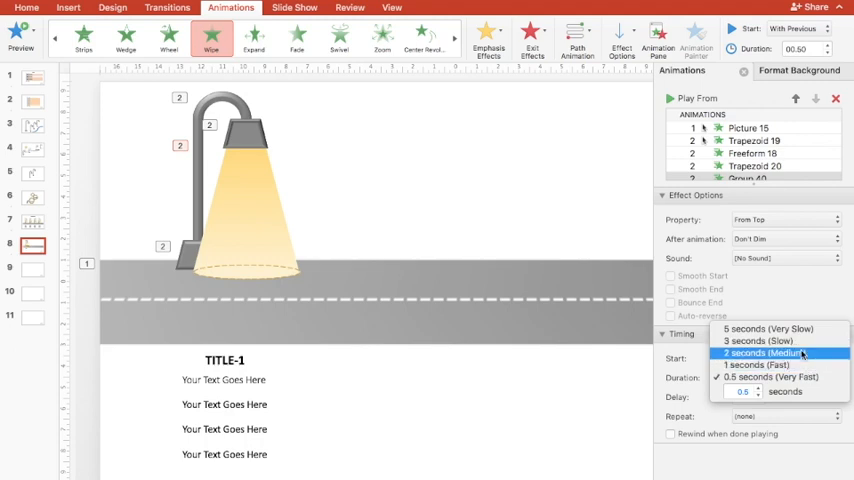
click(764, 356)
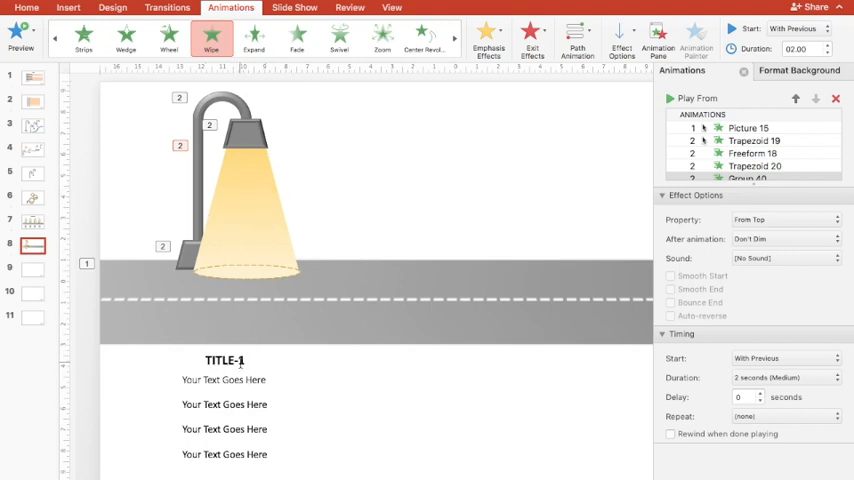
Apply a Moderate-group entrance effect to the TITLE-1 heading and text block
click(224, 360)
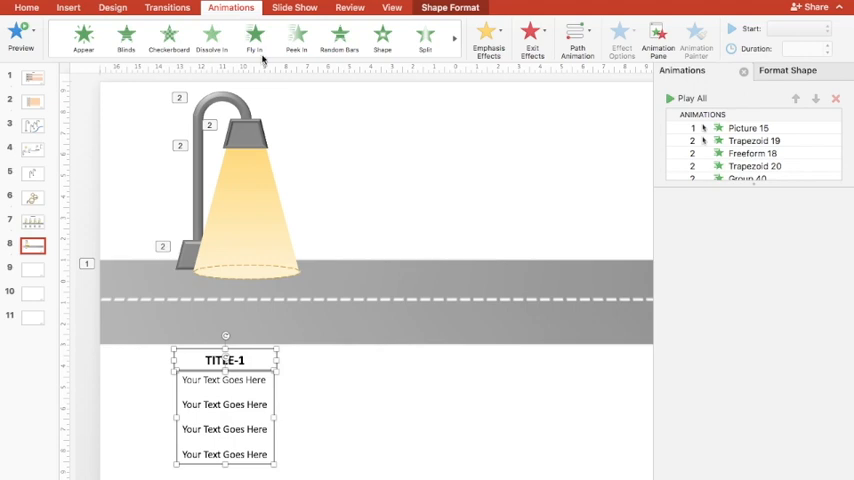
mouse_move(256, 48)
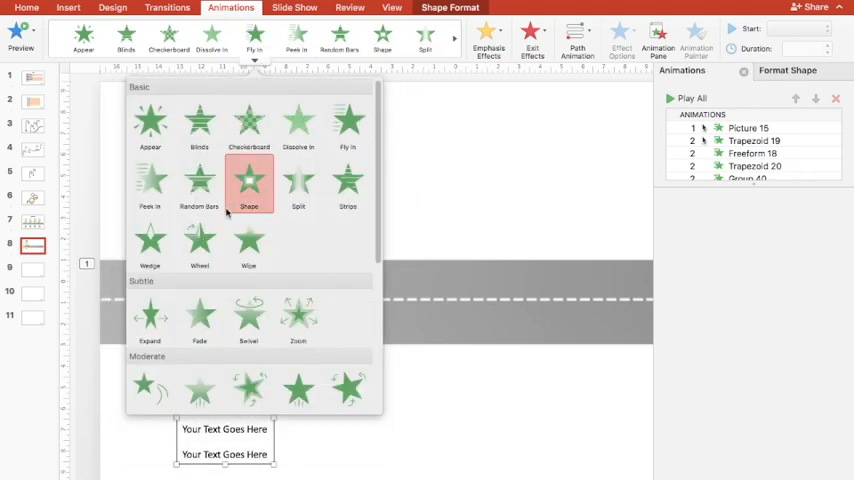
scroll(down, 3)
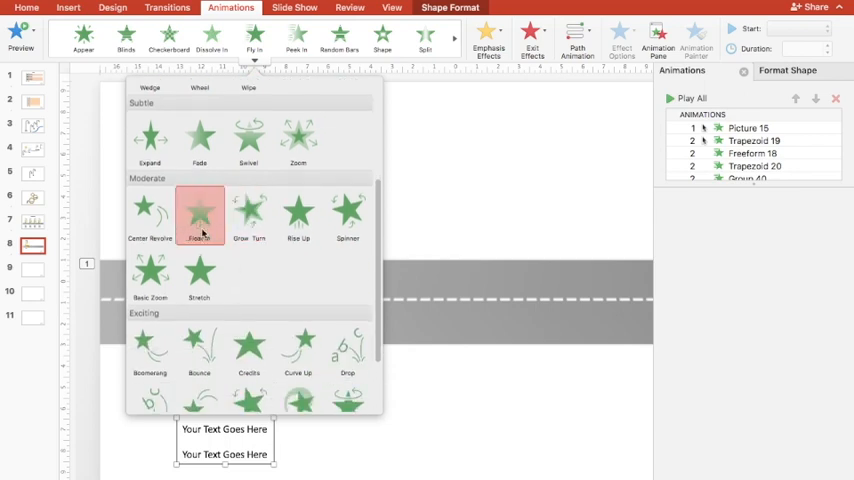
click(200, 210)
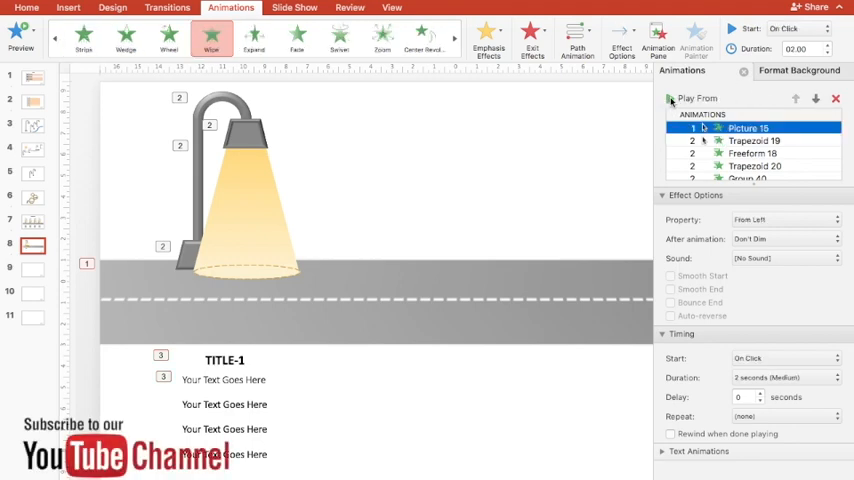
click(688, 96)
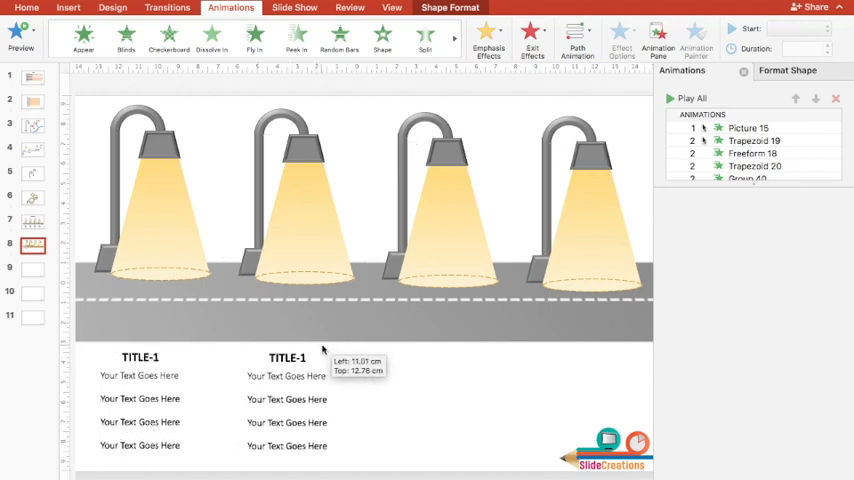
Duplicate the lamp and text block across the road, titled TITLE-1 to TITLE-4
click(286, 356)
text(2)
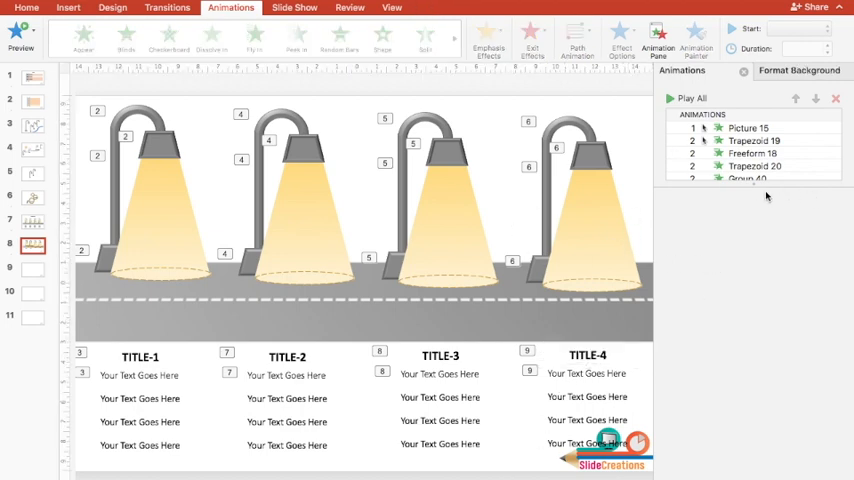
mouse_move(770, 186)
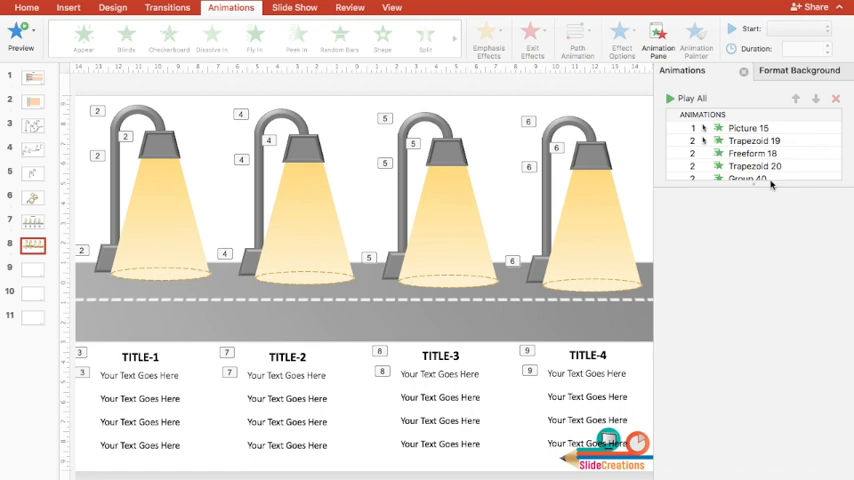
mouse_move(782, 182)
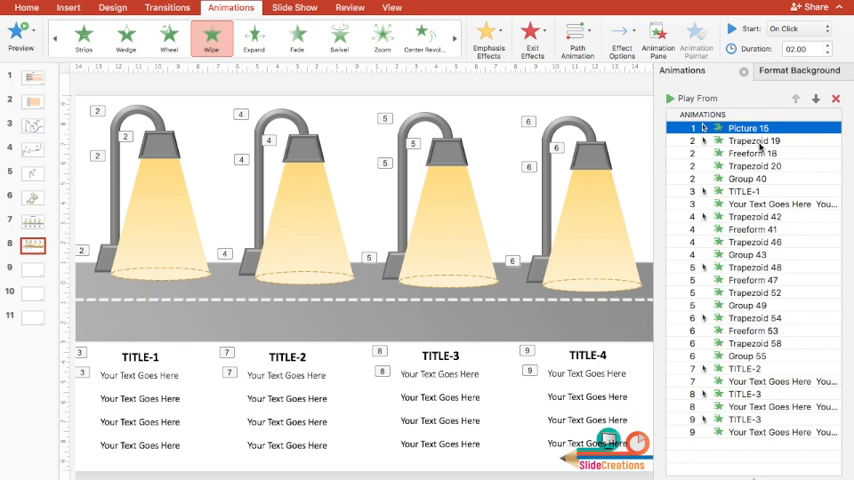
mouse_move(760, 152)
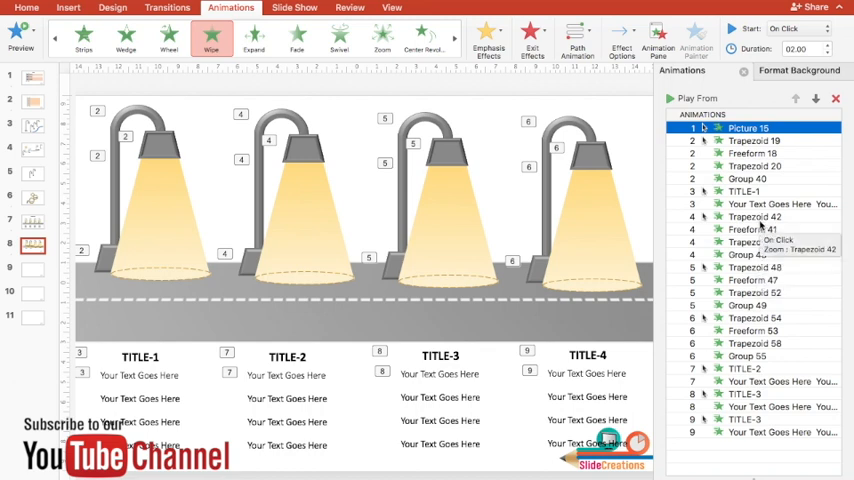
mouse_move(750, 178)
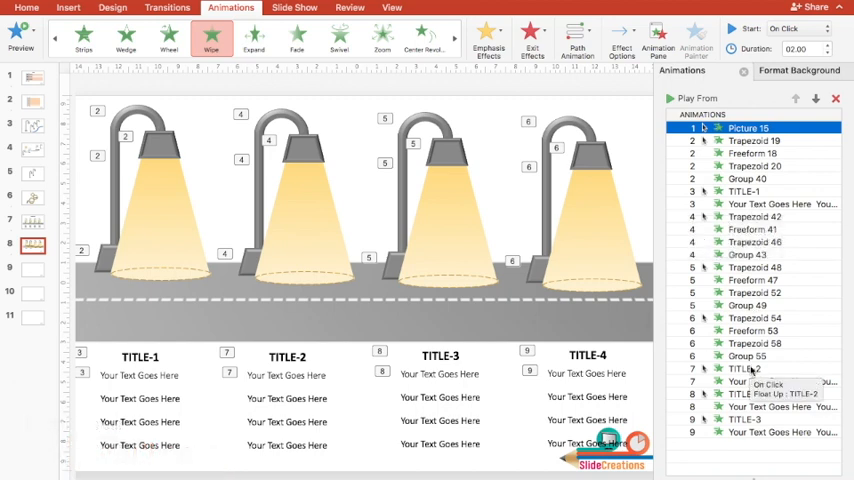
Select the TITLE-2 text animation and reposition it in the animation sequence
click(760, 378)
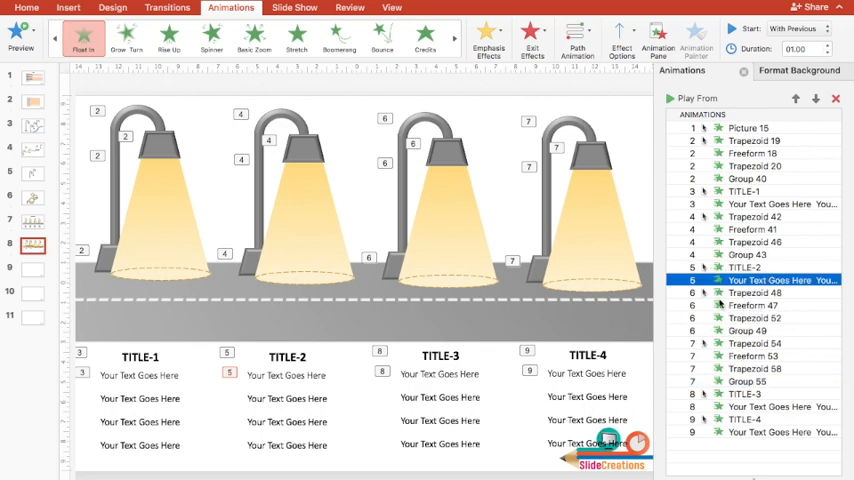
mouse_move(768, 432)
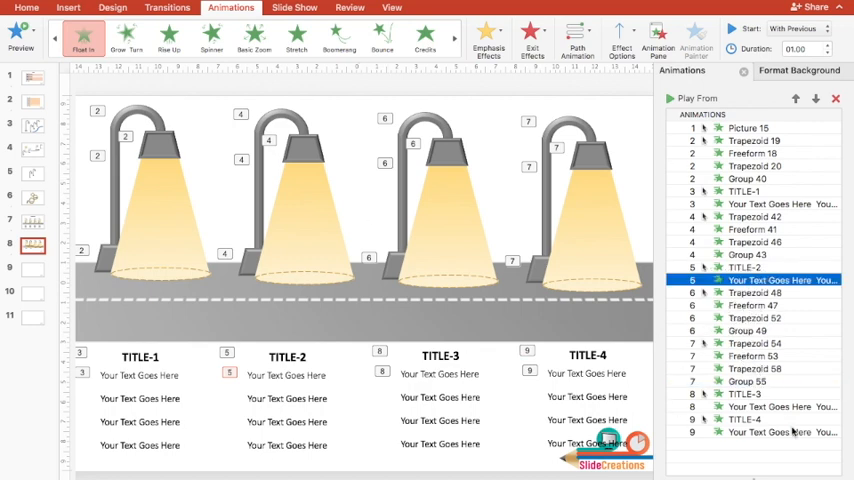
click(752, 392)
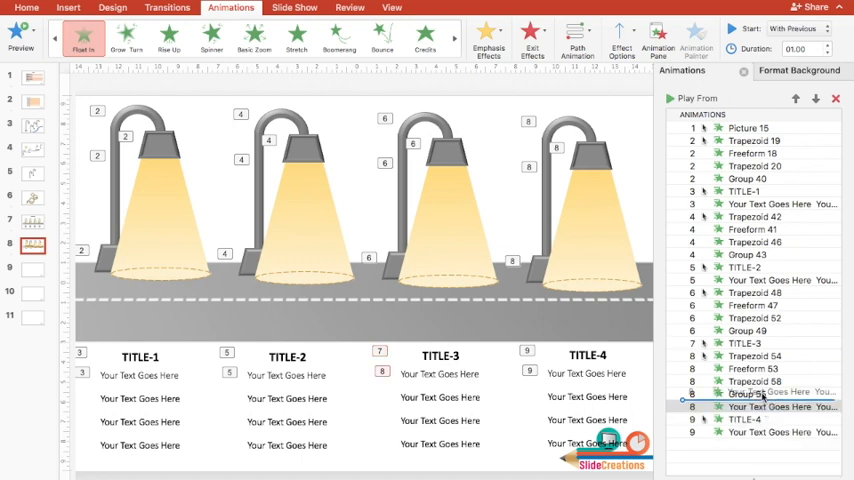
click(770, 356)
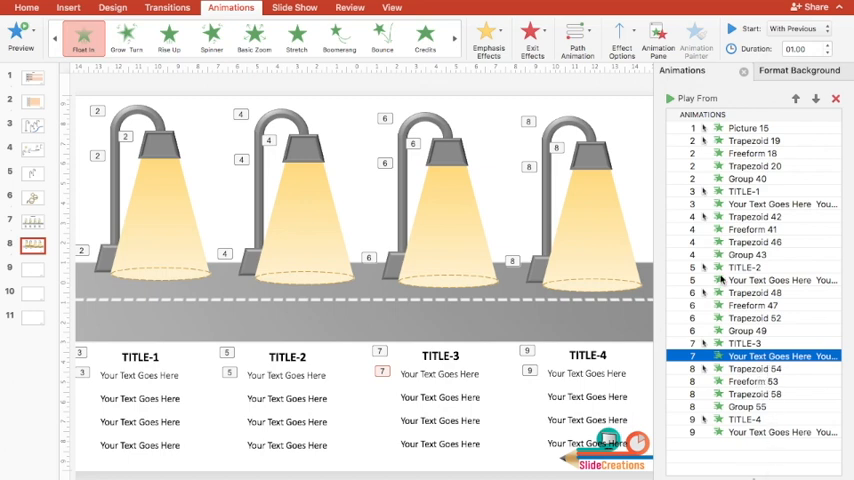
mouse_move(412, 272)
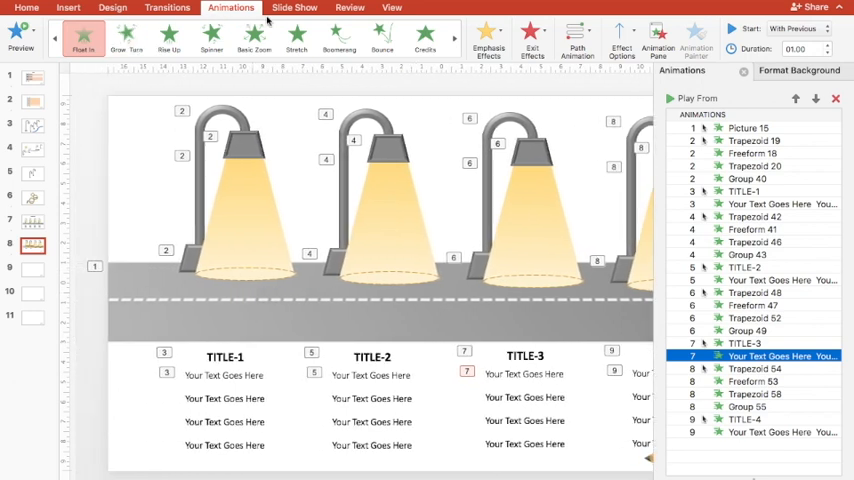
Start the slide show from the current slide to preview the animations
click(304, 8)
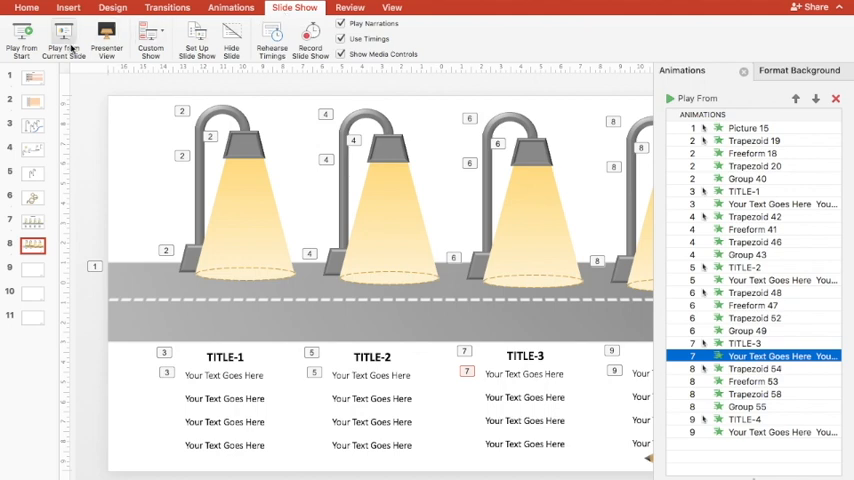
mouse_move(64, 32)
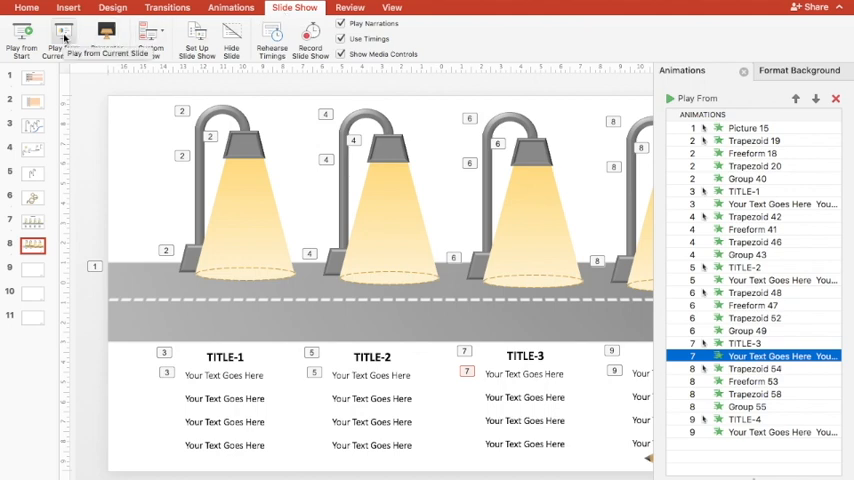
click(66, 40)
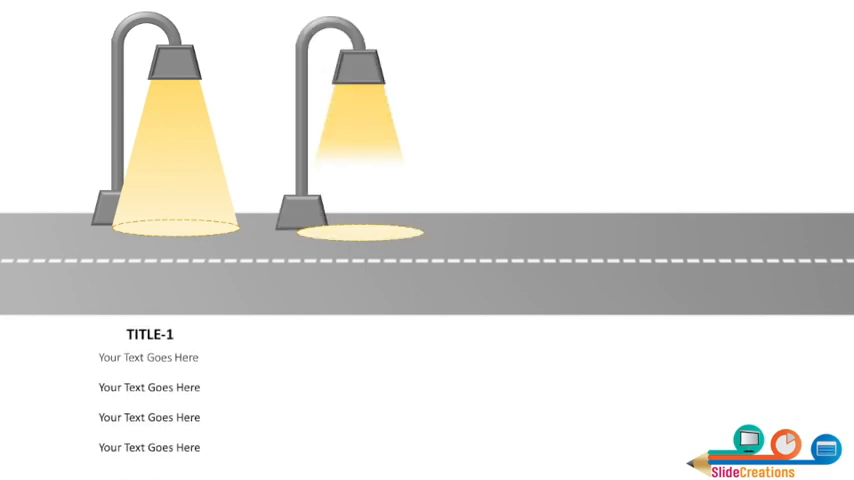